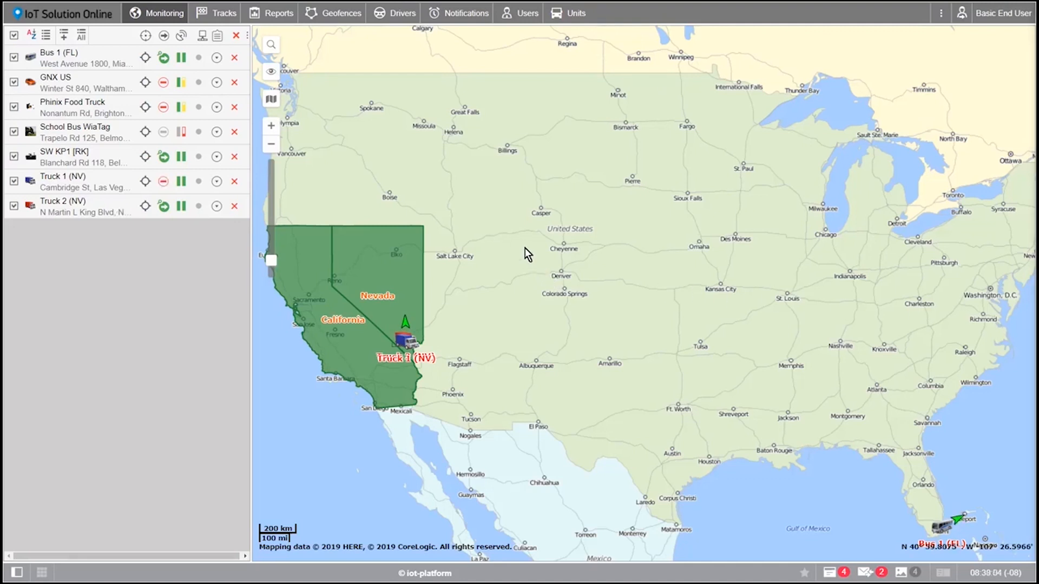
{"action": "mouse_move", "coordinate": [164, 206]}
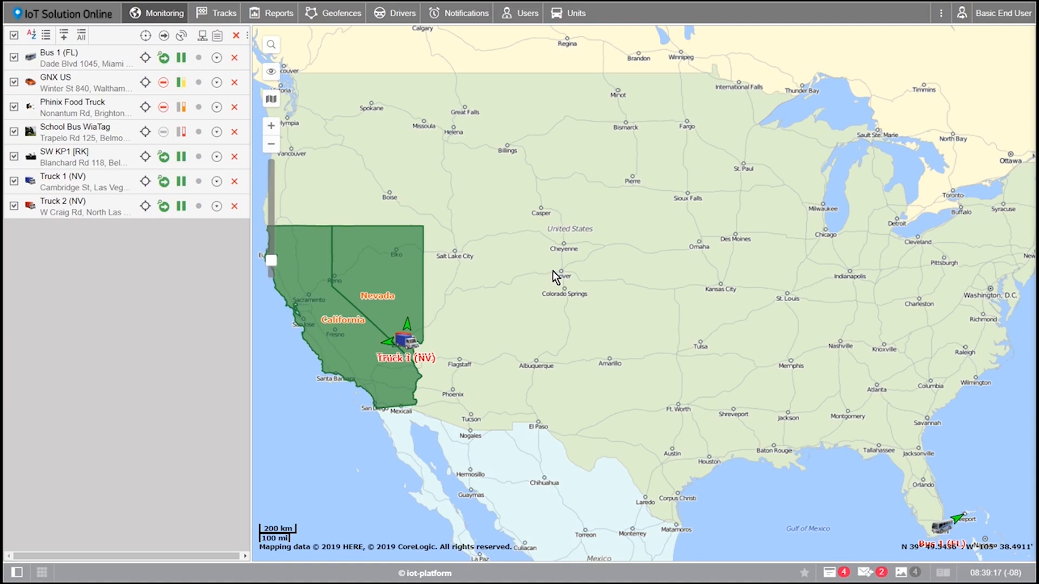
{"action": "mouse_move", "coordinate": [436, 120]}
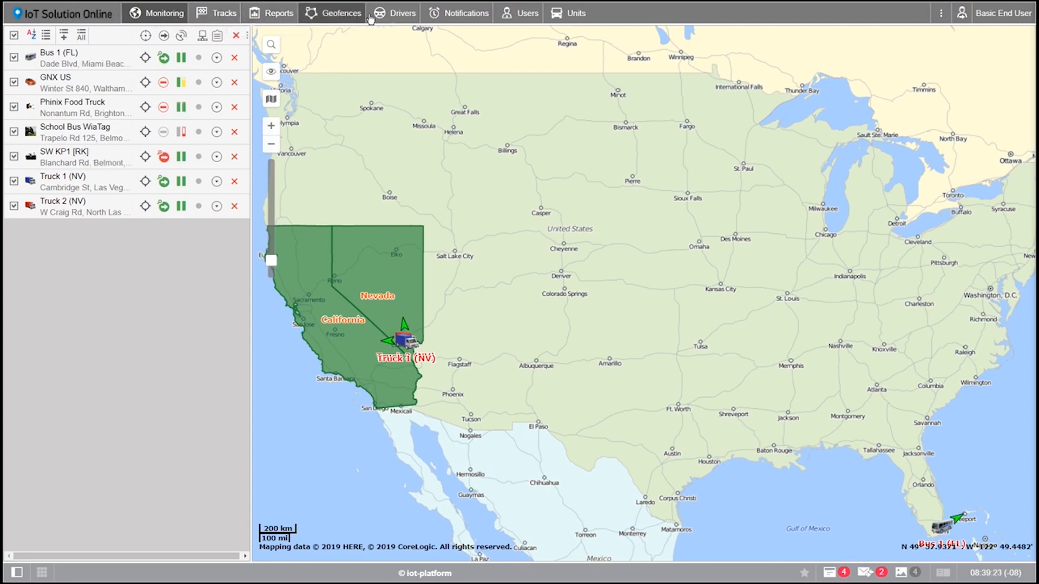
{"action": "mouse_move", "coordinate": [575, 15]}
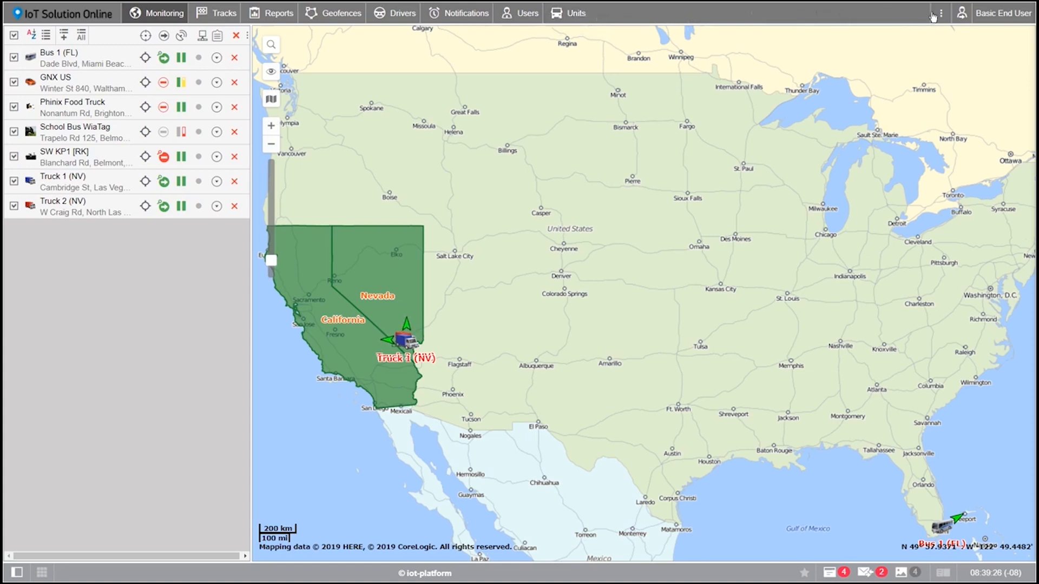
{"action": "mouse_move", "coordinate": [994, 16]}
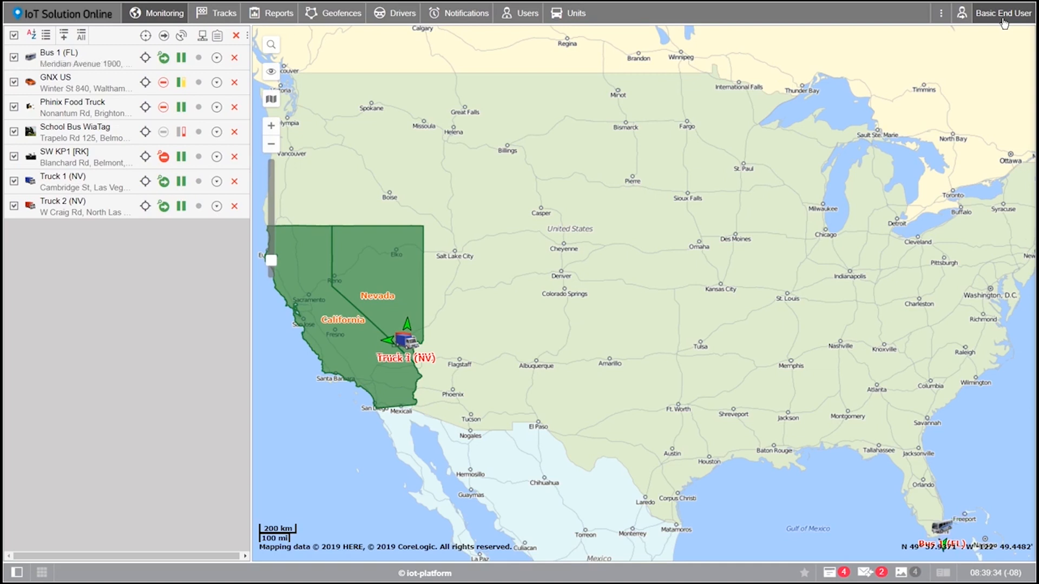
Open the account options, then hide and restore sections in the top bar
{"action": "left_click", "coordinate": [996, 13]}
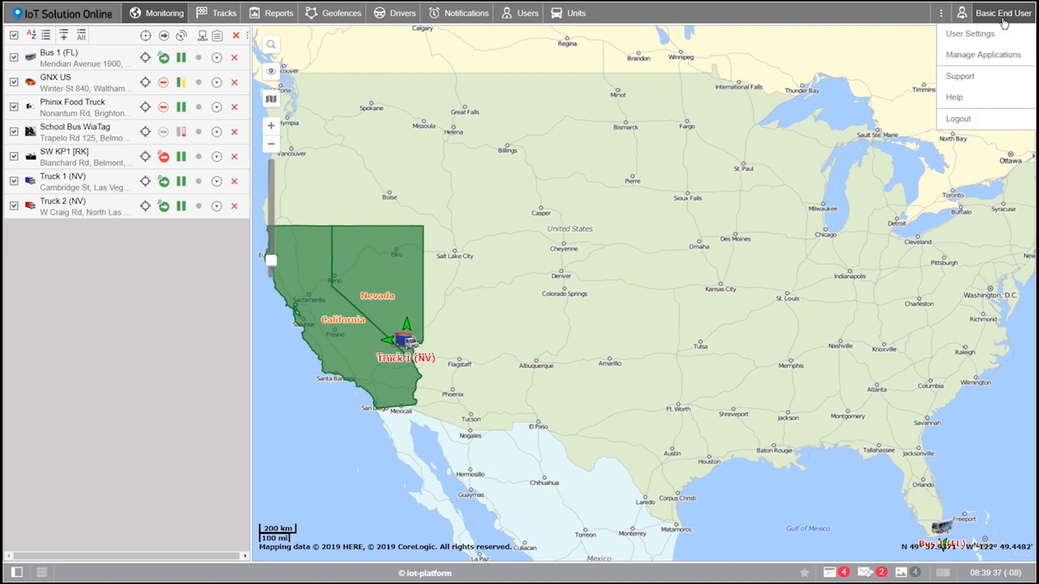
{"action": "mouse_move", "coordinate": [995, 35]}
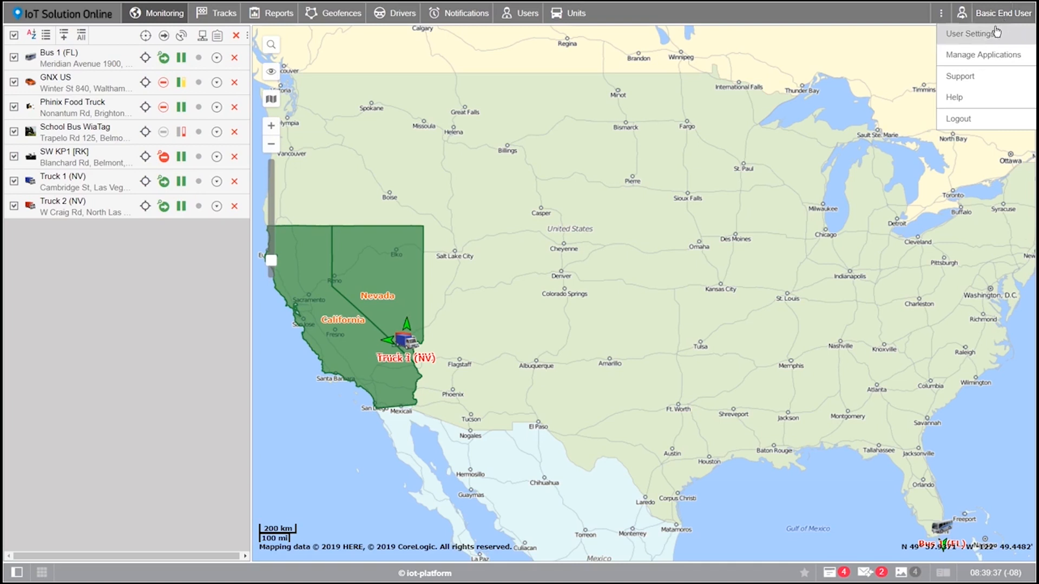
{"action": "mouse_move", "coordinate": [983, 58]}
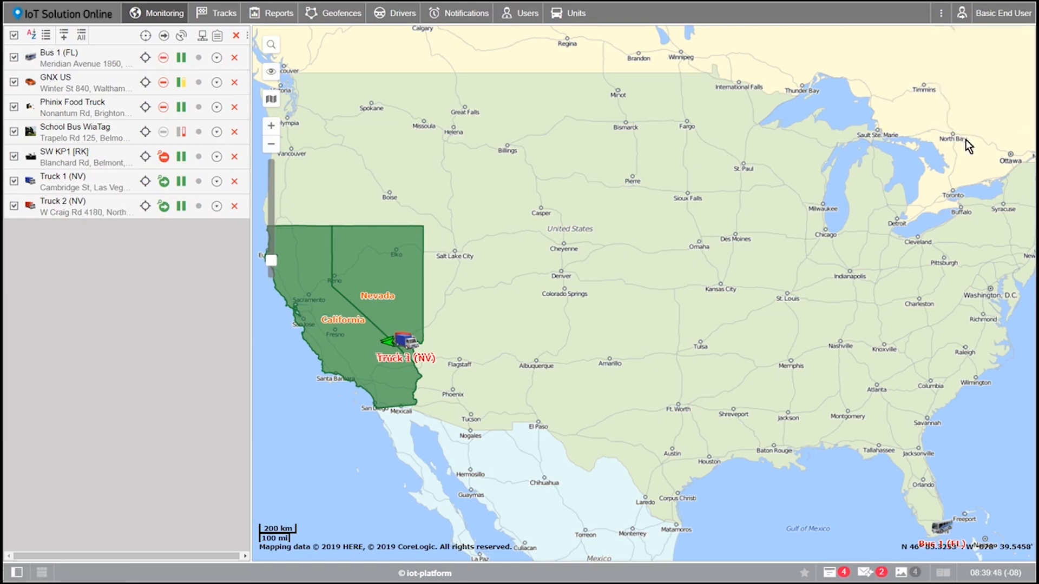
{"action": "mouse_move", "coordinate": [940, 13]}
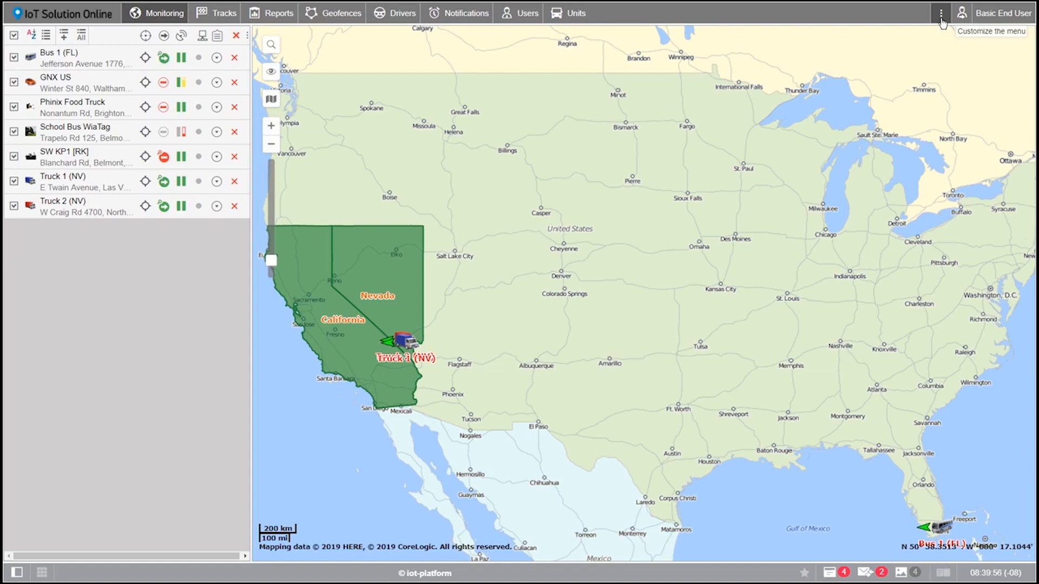
{"action": "left_click", "coordinate": [939, 13]}
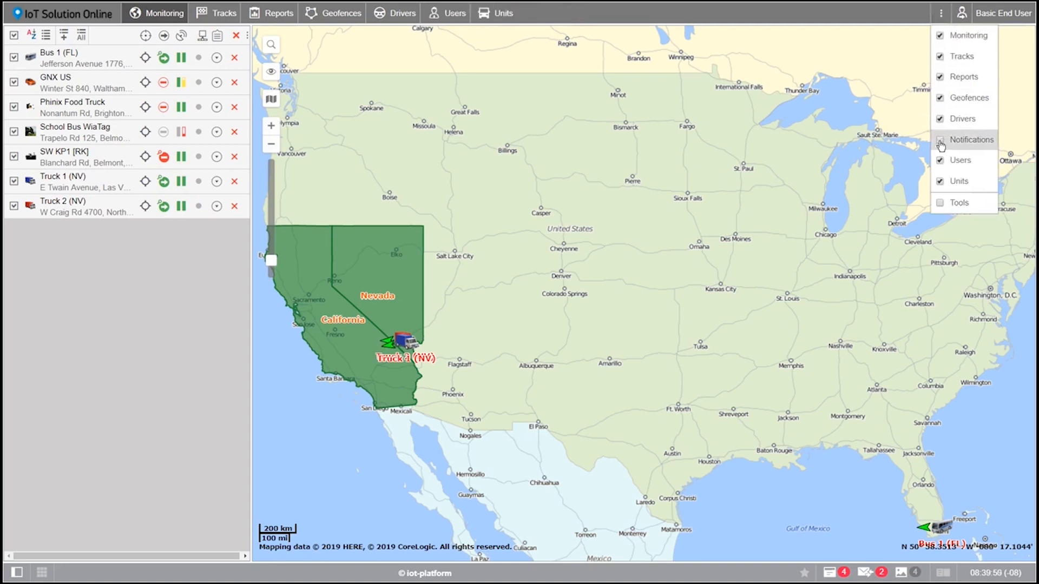
{"action": "left_click", "coordinate": [939, 140]}
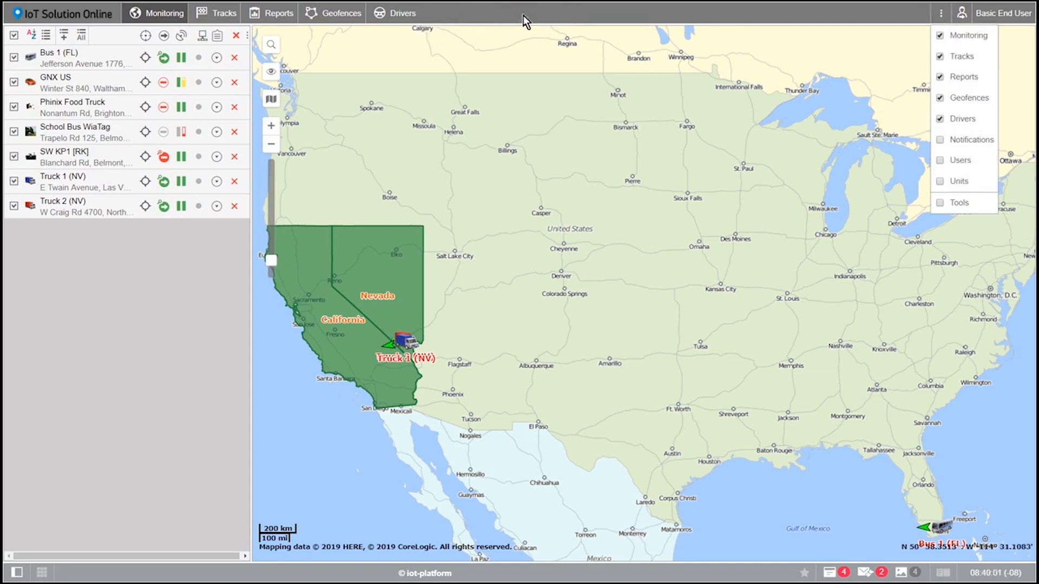
{"action": "left_click", "coordinate": [941, 160]}
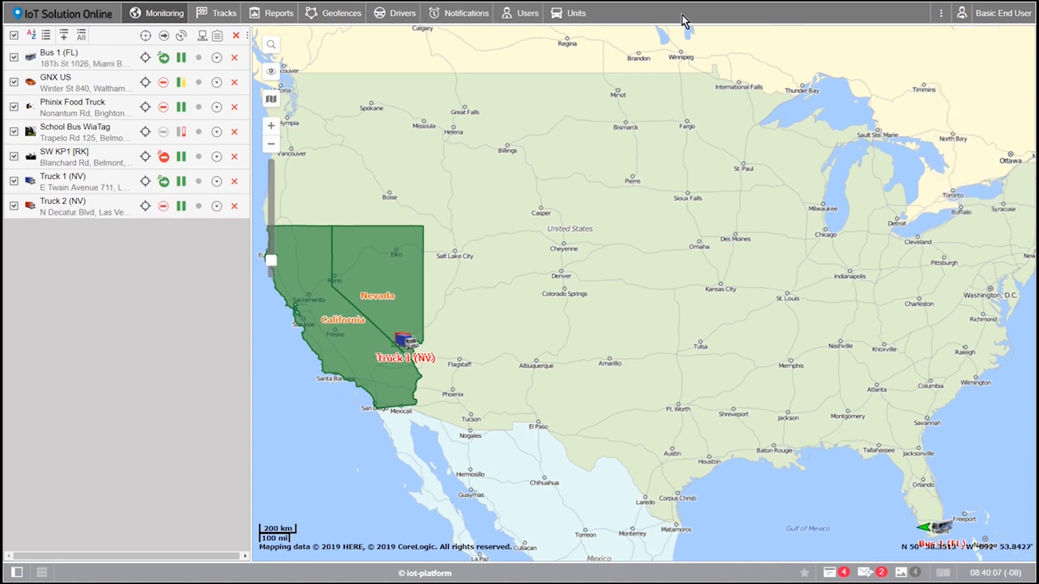
Browse the Units, Notifications, Tracks and Monitoring tabs
{"action": "left_click", "coordinate": [575, 13]}
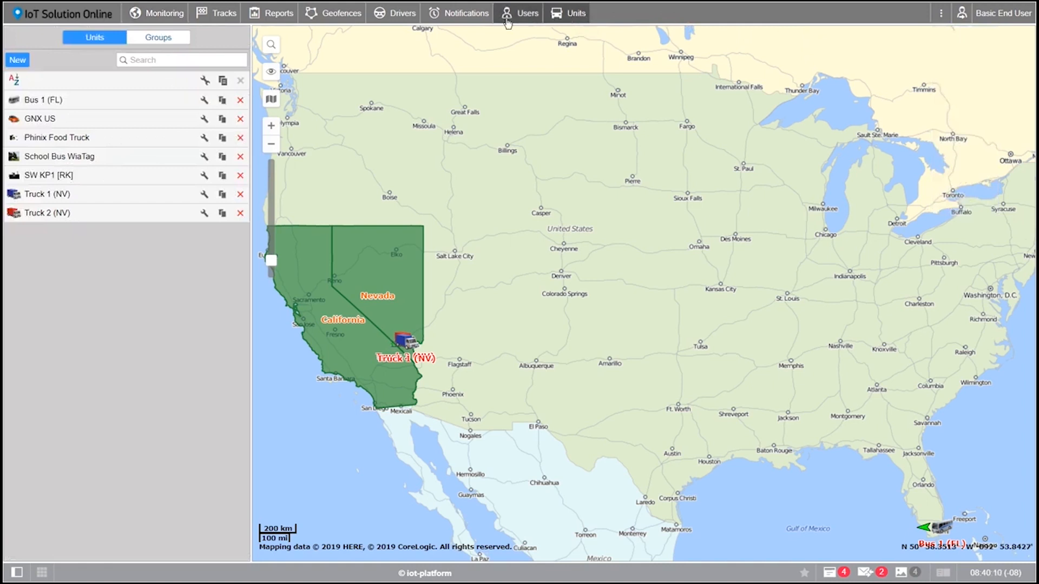
{"action": "left_click", "coordinate": [465, 13]}
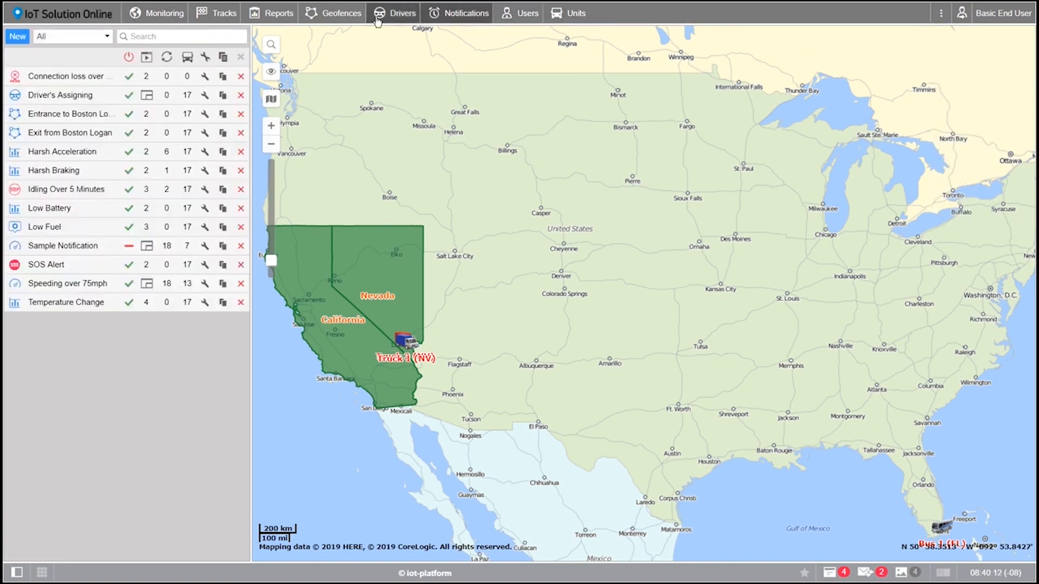
{"action": "left_click", "coordinate": [162, 12]}
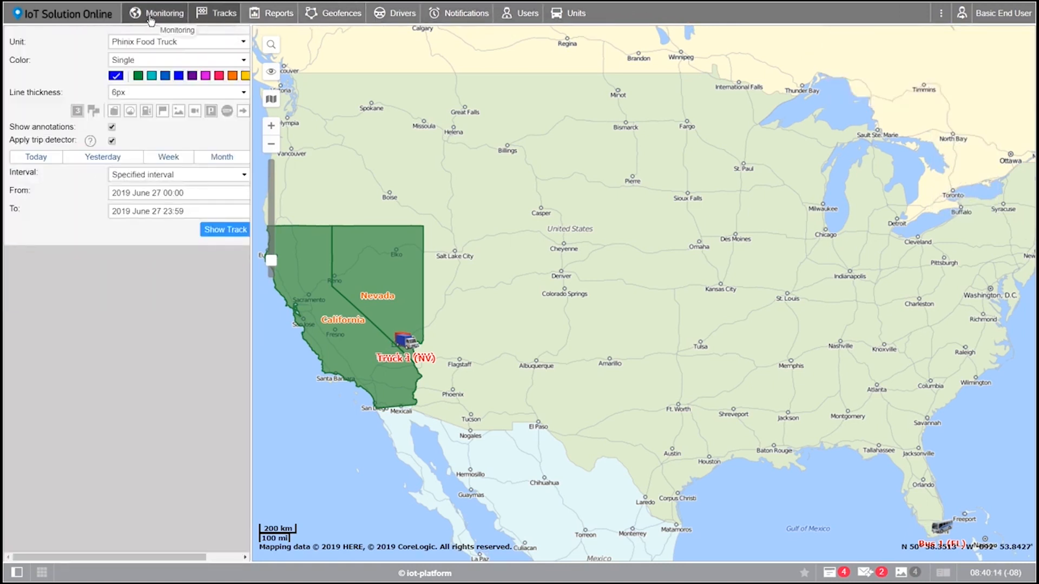
{"action": "left_click", "coordinate": [160, 13]}
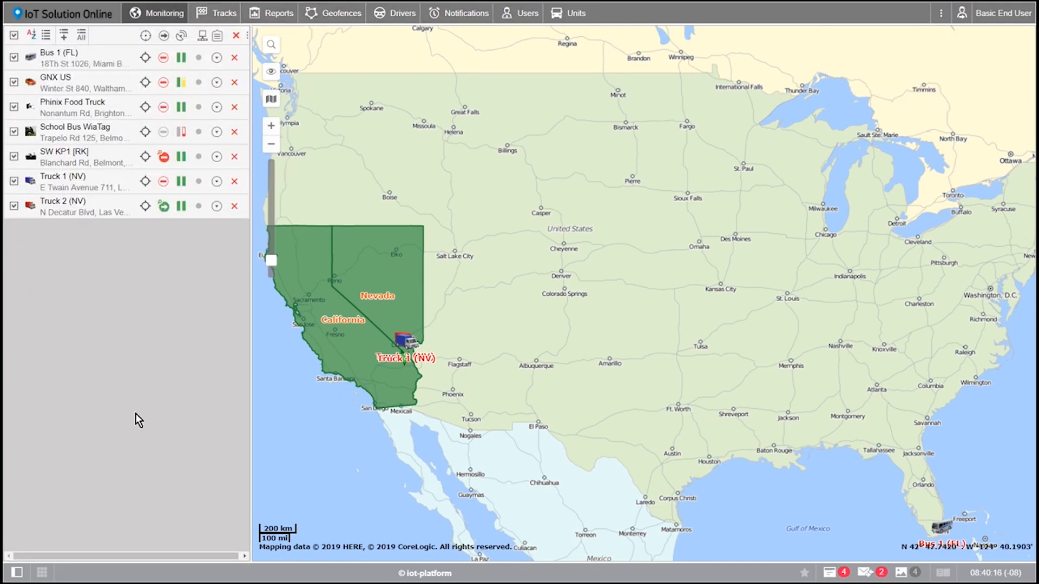
{"action": "mouse_move", "coordinate": [186, 387]}
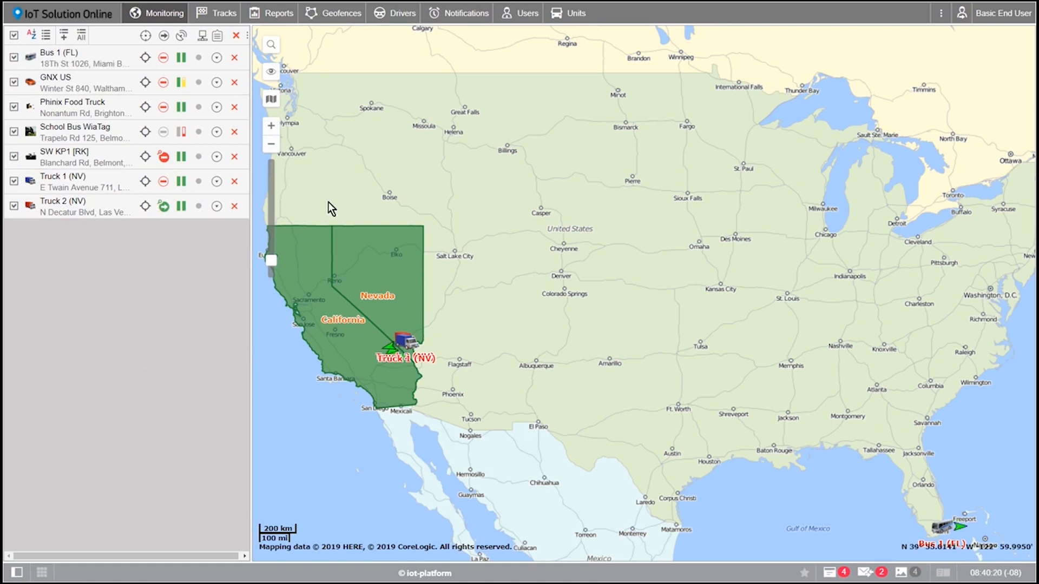
Filter the Notifications list by 'Sam' to leave only Sample Notification
{"action": "left_click", "coordinate": [466, 12]}
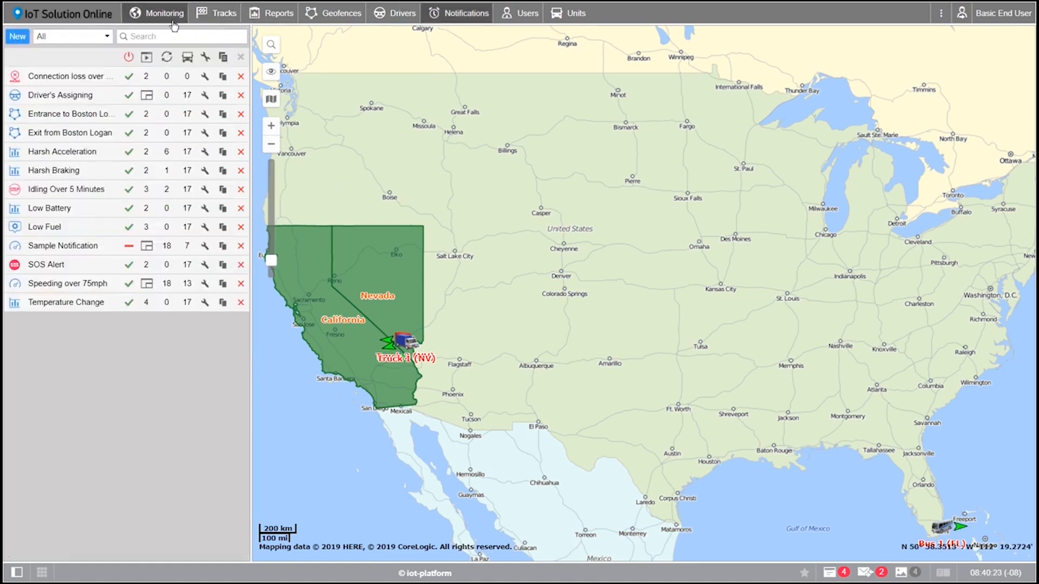
{"action": "mouse_move", "coordinate": [17, 39]}
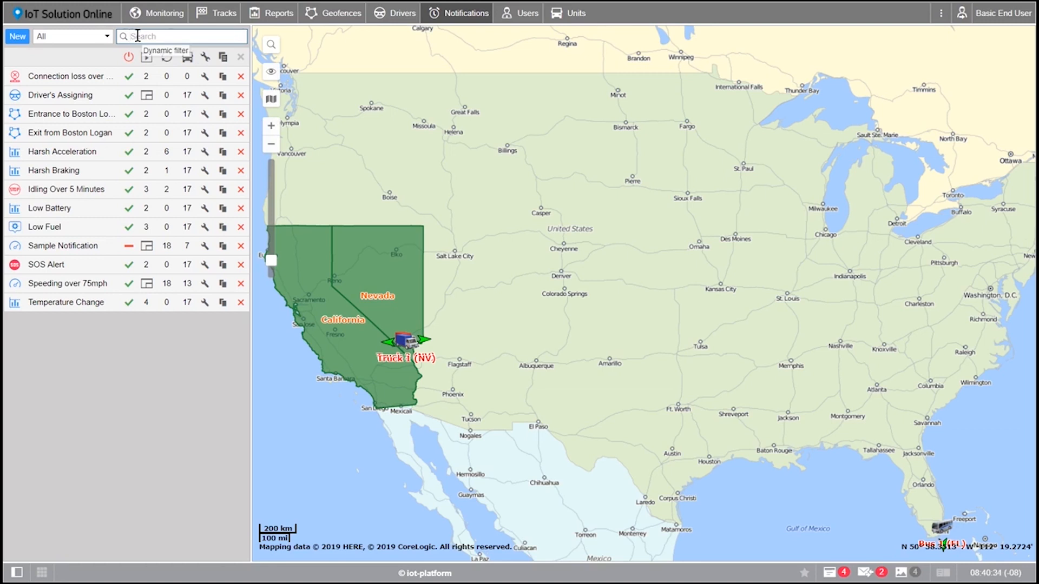
{"action": "type", "text": "Sam"}
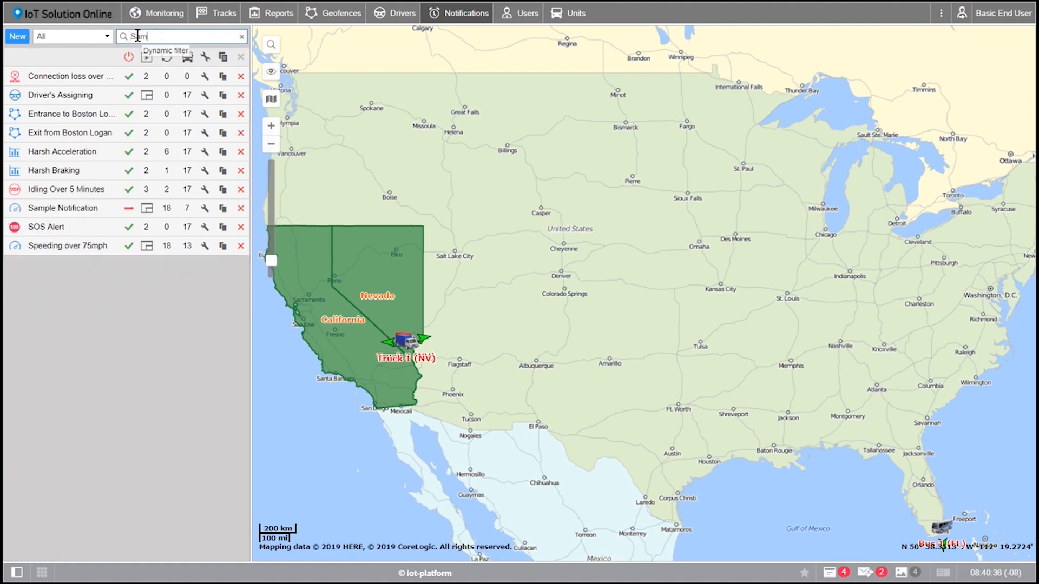
{"action": "type", "text": "Sam"}
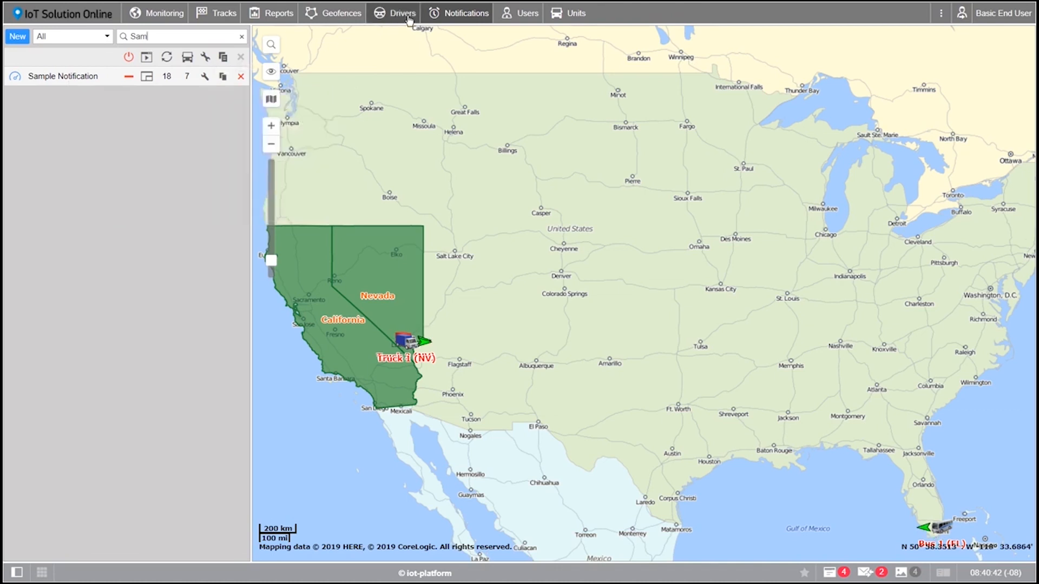
Switch to the Monitoring tab to show Truck 1, Bus 1 and GNX US
{"action": "left_click", "coordinate": [162, 13]}
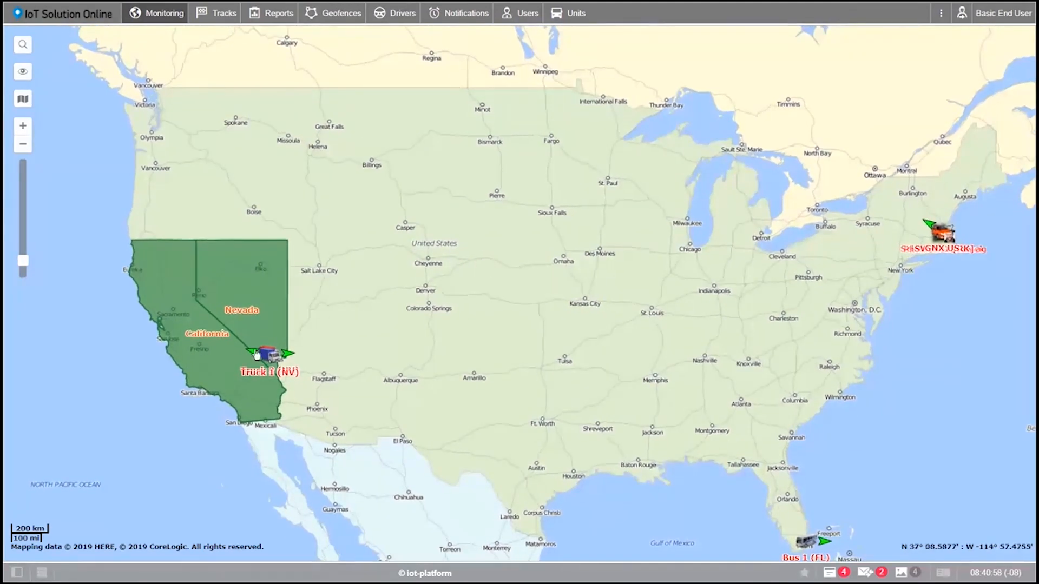
{"action": "mouse_move", "coordinate": [16, 575]}
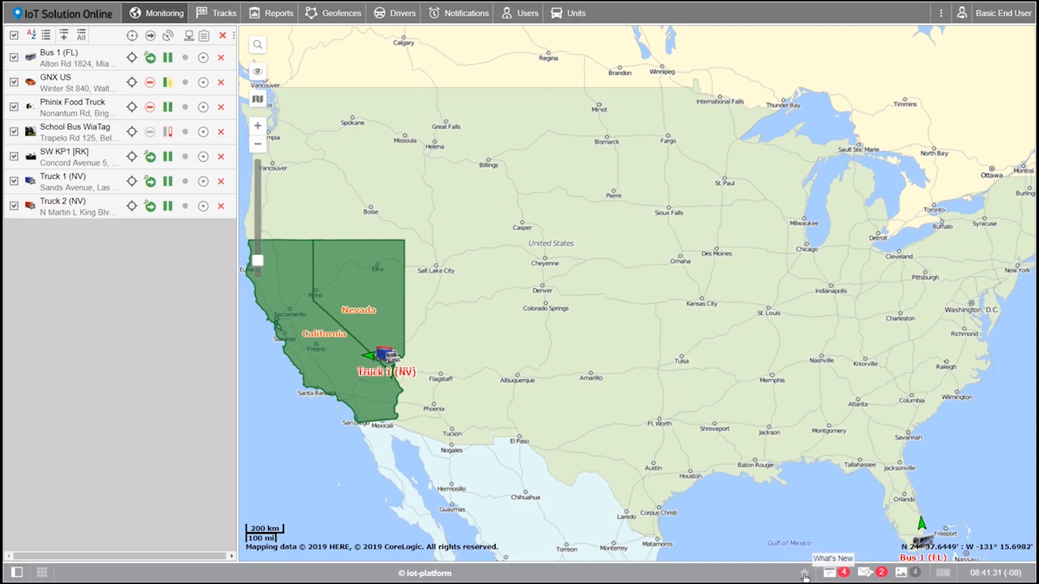
{"action": "left_click", "coordinate": [802, 572]}
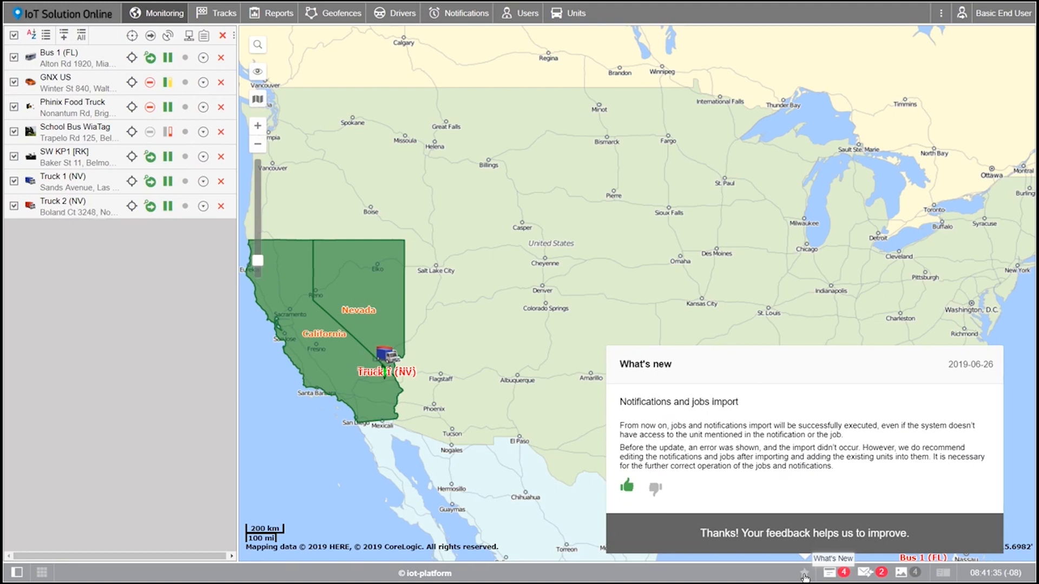
{"action": "left_click", "coordinate": [828, 575]}
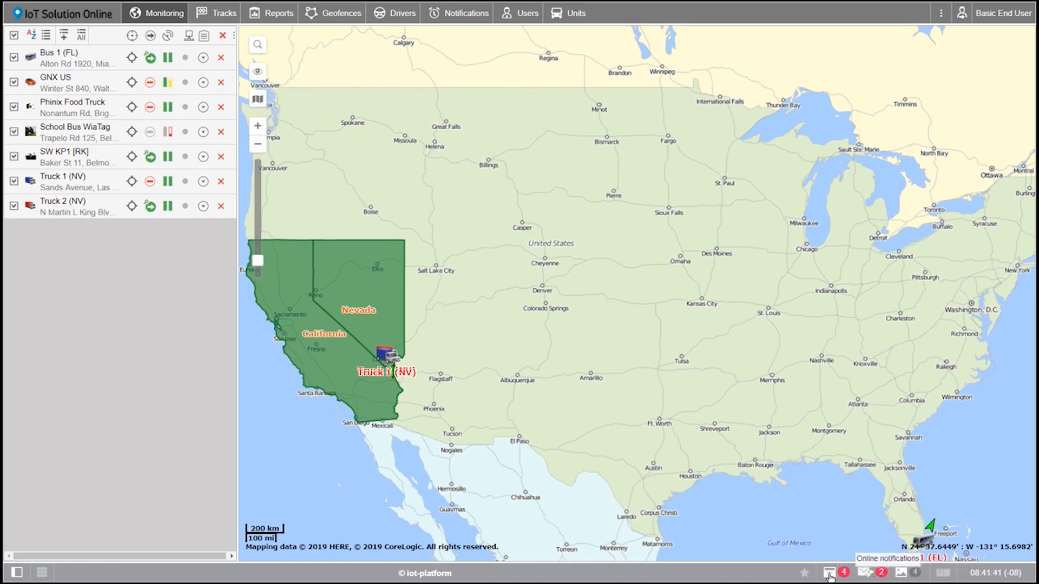
{"action": "left_click", "coordinate": [827, 573]}
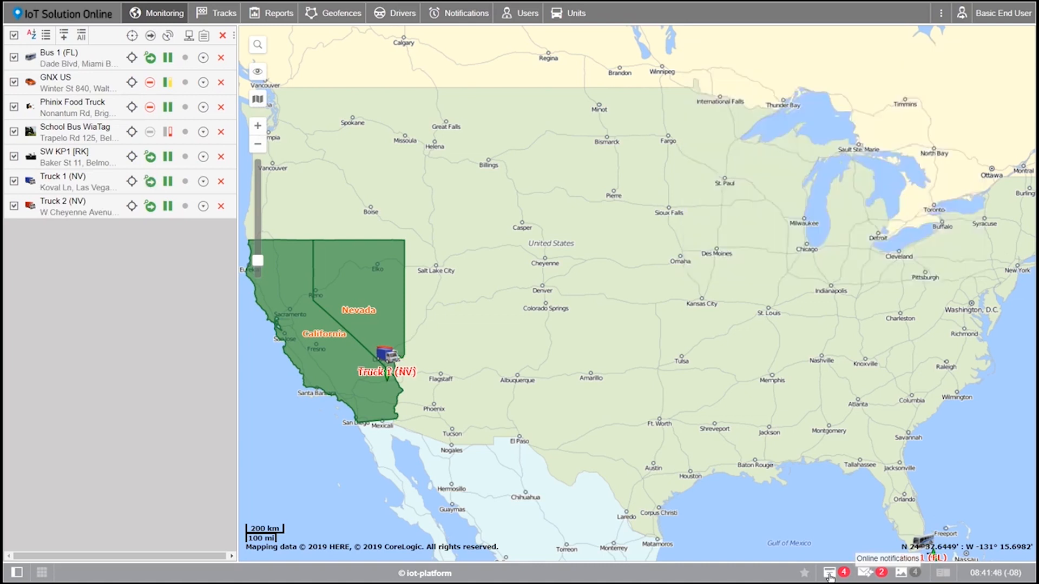
{"action": "left_click", "coordinate": [862, 573]}
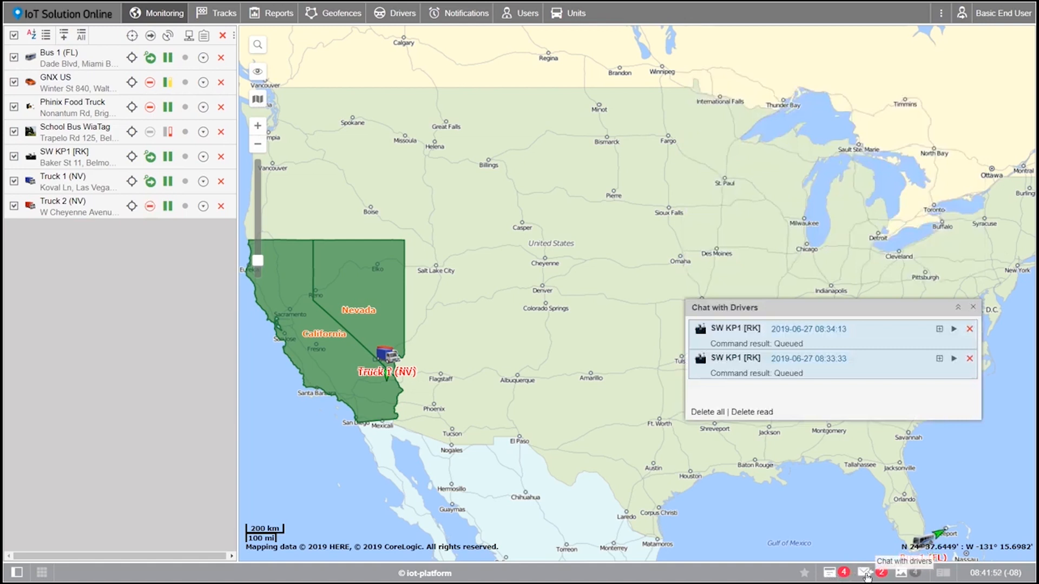
{"action": "left_click", "coordinate": [971, 306]}
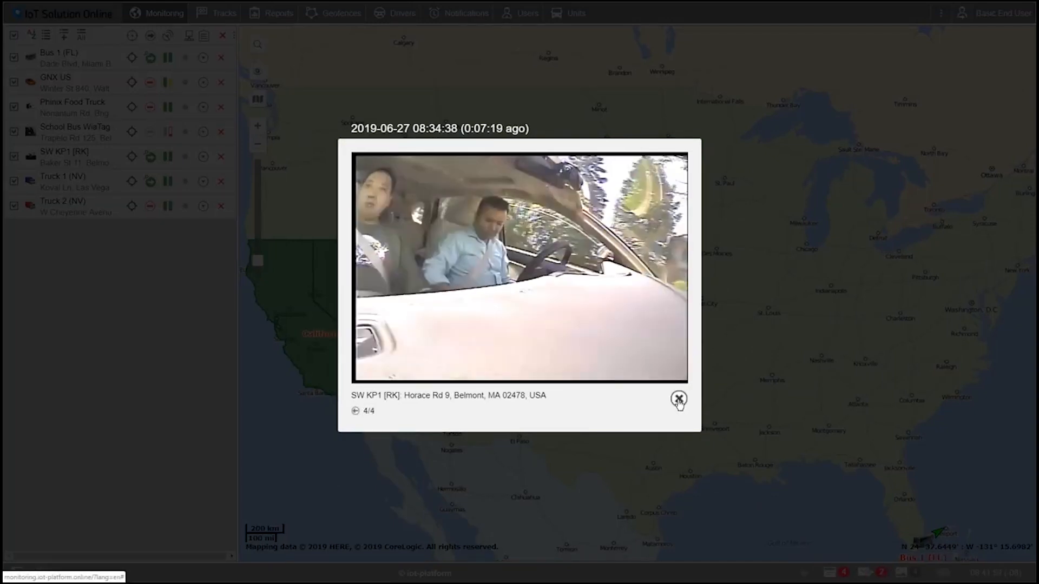
{"action": "left_click", "coordinate": [678, 398]}
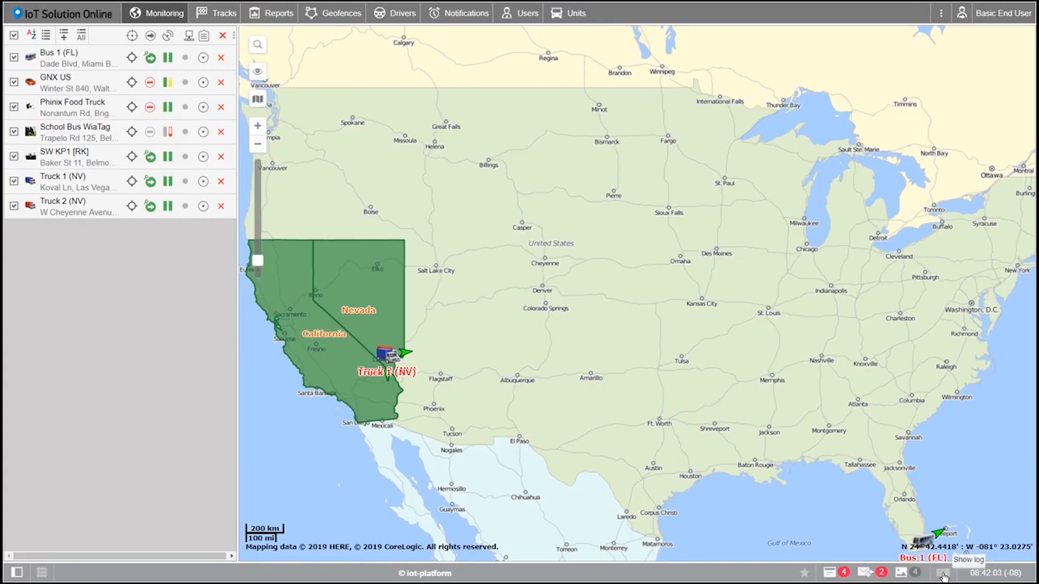
View and close the event log, then open the Basic End User account menu
{"action": "left_click", "coordinate": [942, 574]}
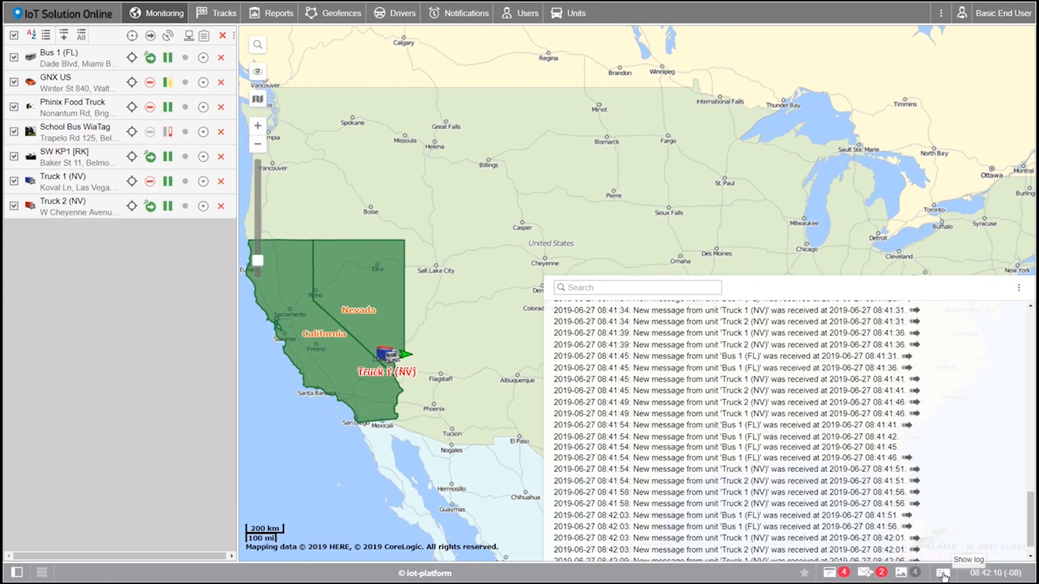
{"action": "left_click", "coordinate": [938, 575]}
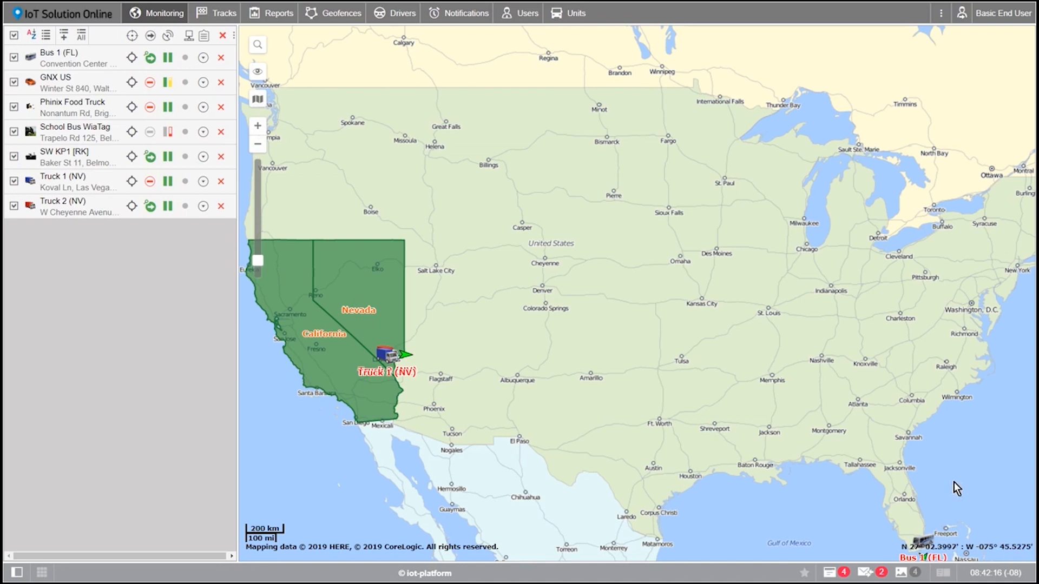
{"action": "mouse_move", "coordinate": [747, 123]}
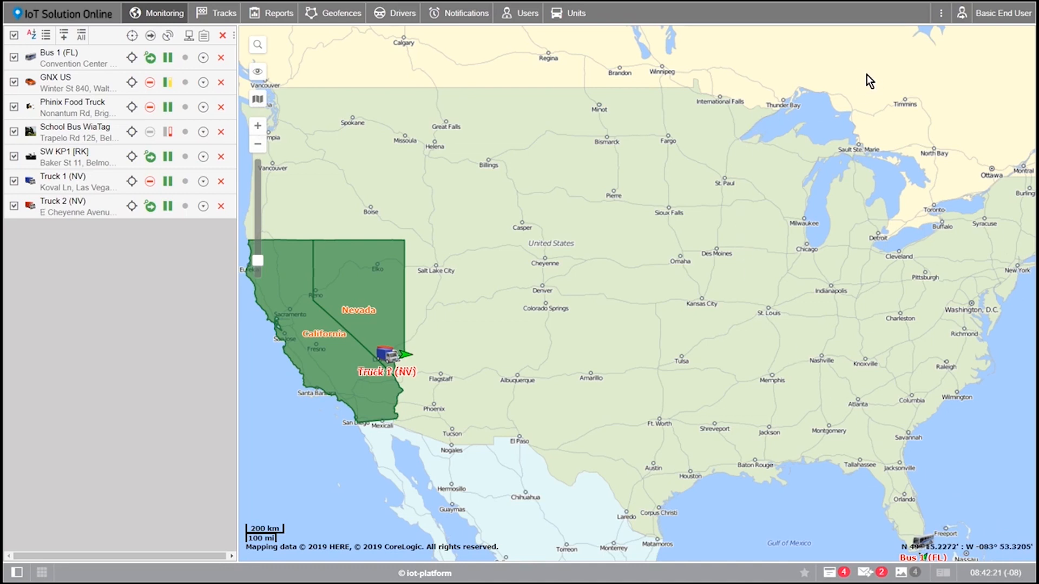
{"action": "mouse_move", "coordinate": [962, 14]}
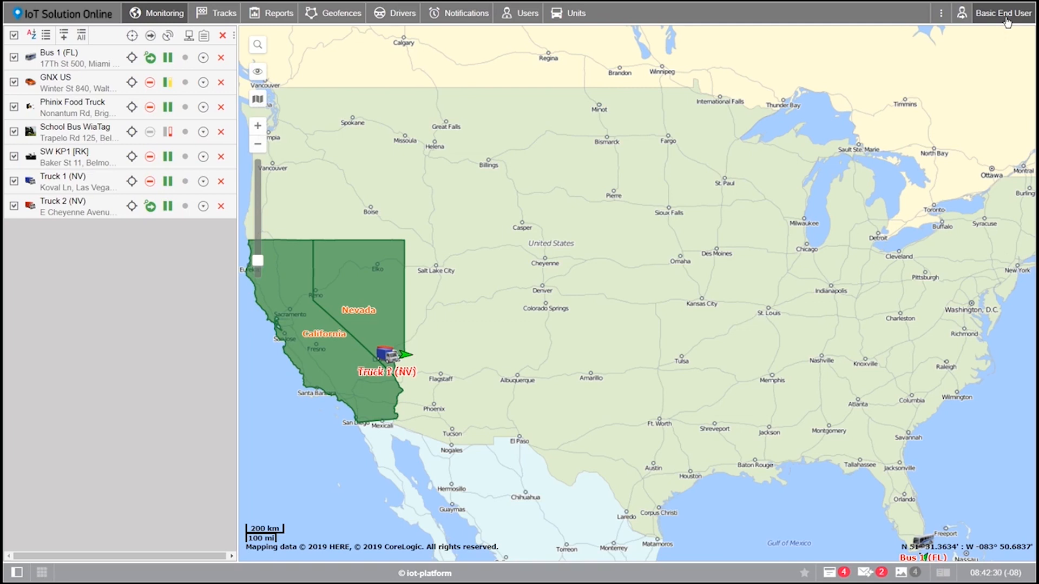
{"action": "left_click", "coordinate": [998, 13]}
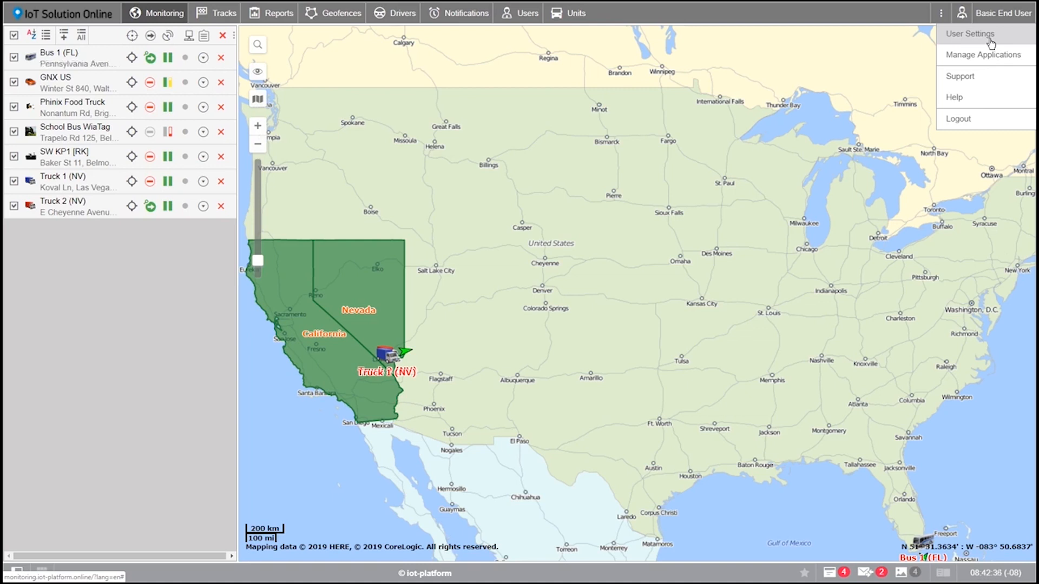
In User Settings, keep English and apply United States/Canada daylight saving
{"action": "left_click", "coordinate": [973, 36]}
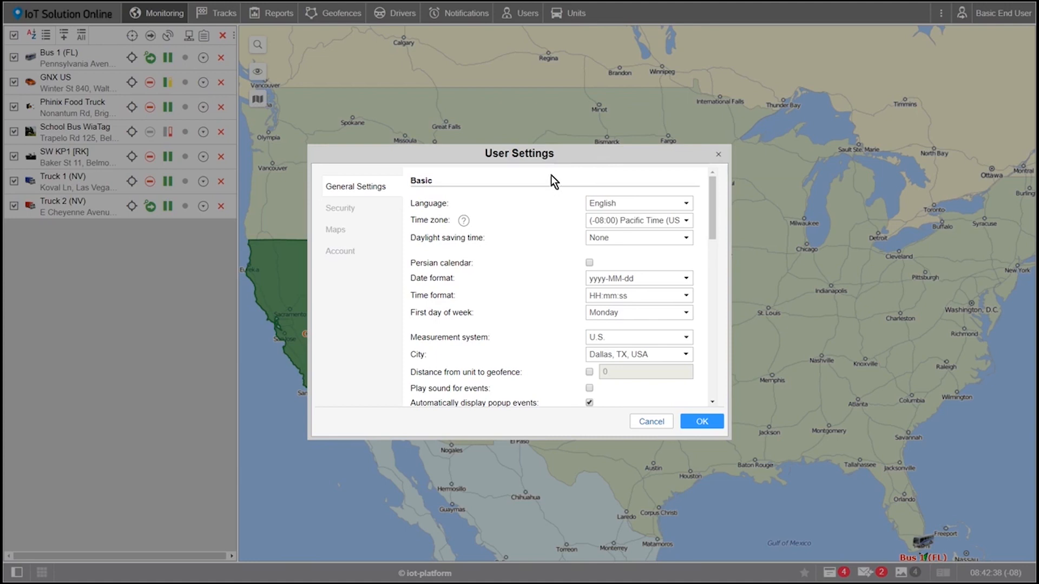
{"action": "left_click", "coordinate": [639, 203]}
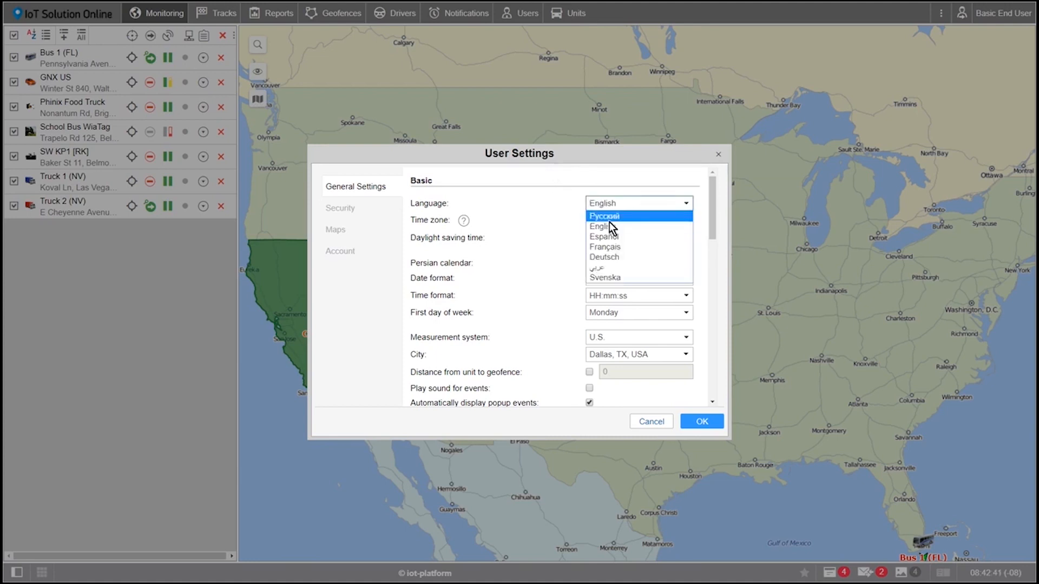
{"action": "left_click", "coordinate": [638, 220]}
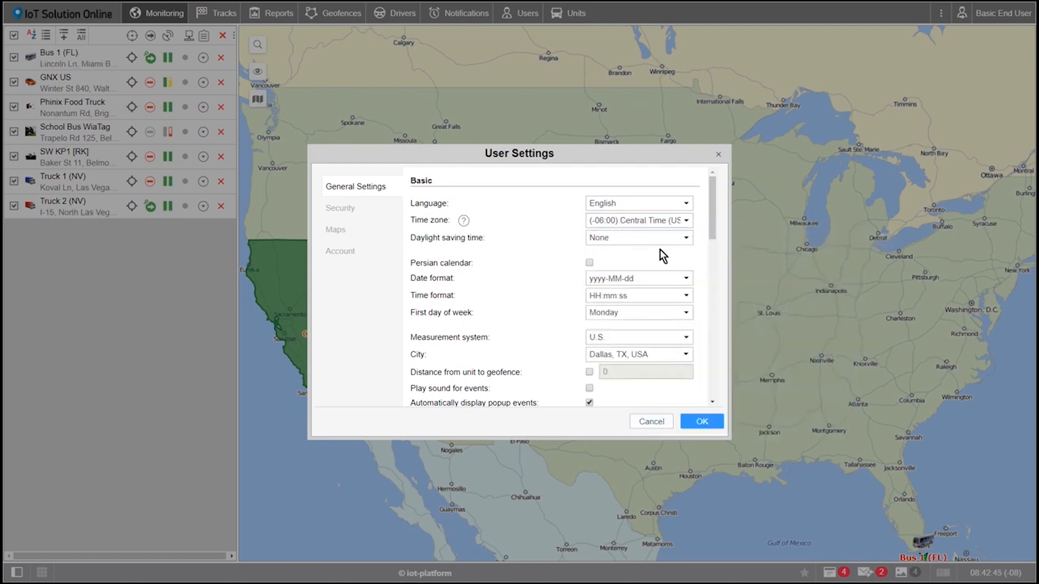
{"action": "left_click", "coordinate": [639, 237]}
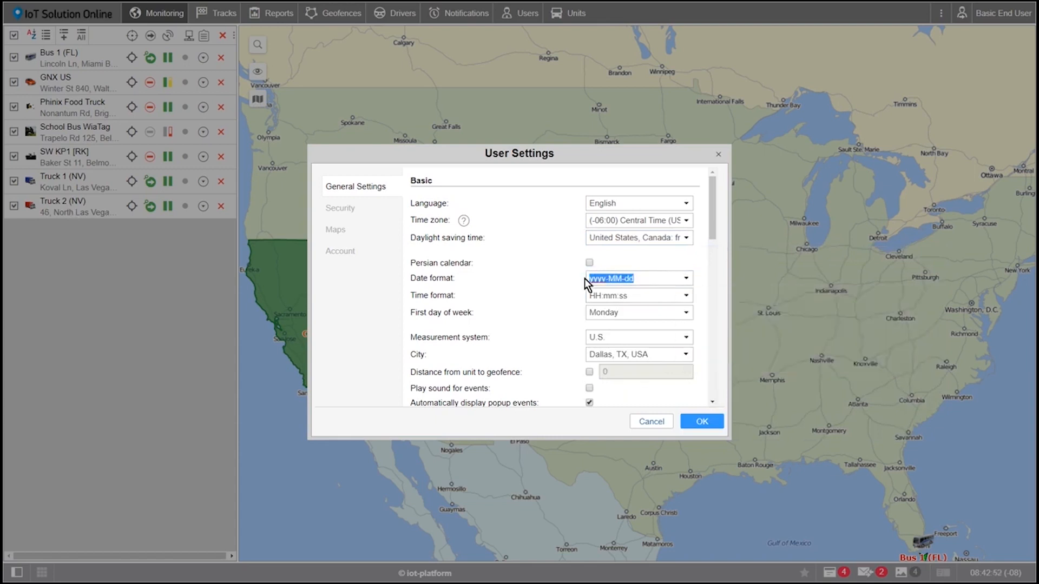
Enter MMM dd yyyy as the date format and check the format code reference
{"action": "type", "text": "MMM"}
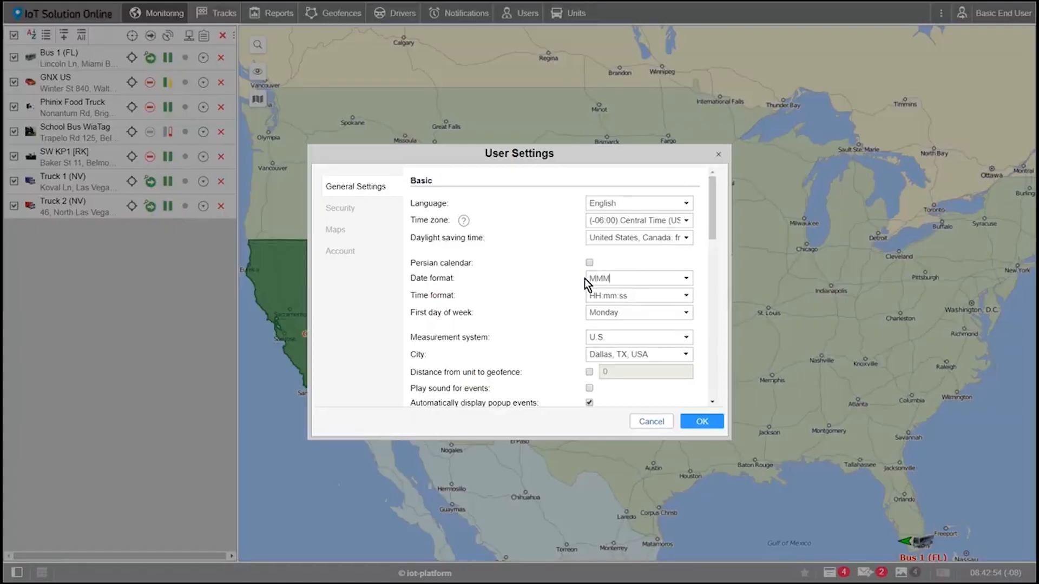
{"action": "type", "text": "dd"}
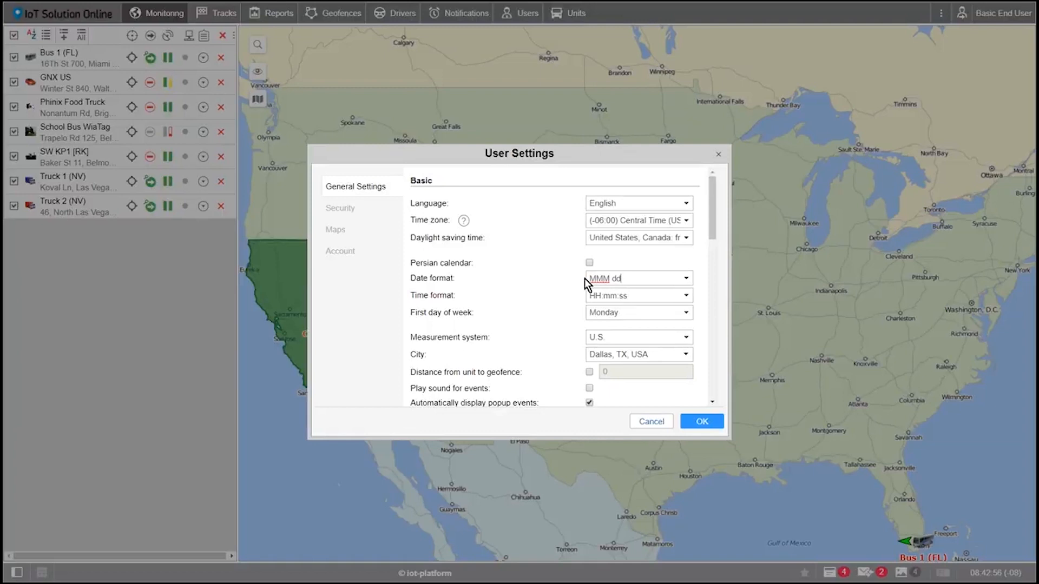
{"action": "type", "text": "yyyy"}
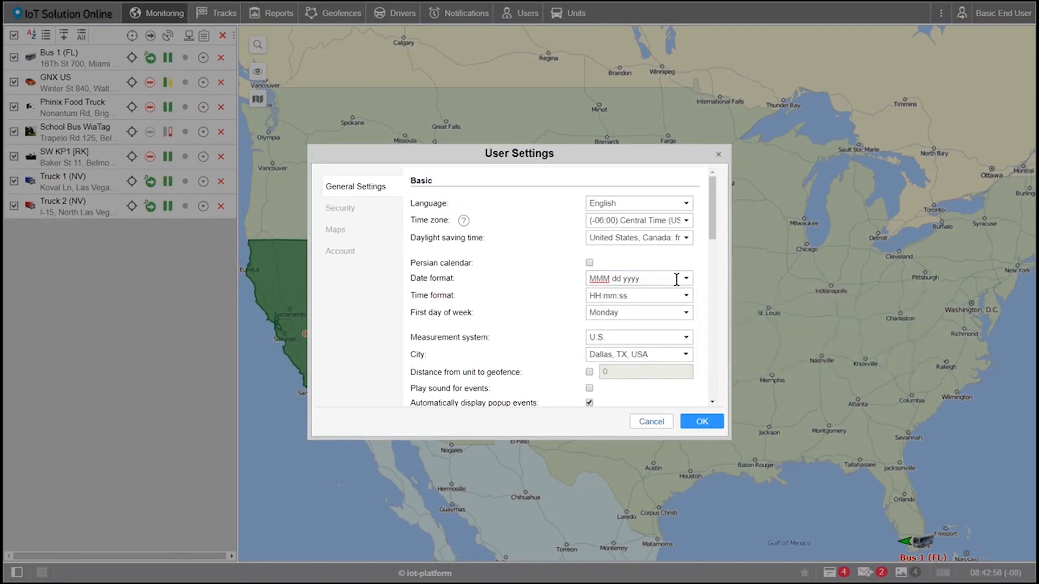
{"action": "left_click", "coordinate": [639, 279]}
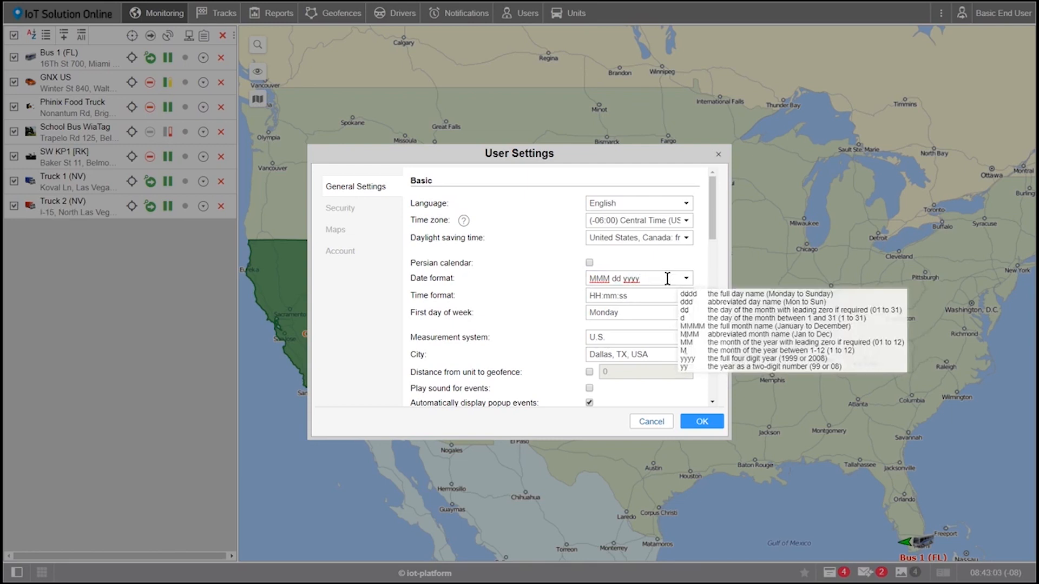
{"action": "left_click", "coordinate": [686, 278]}
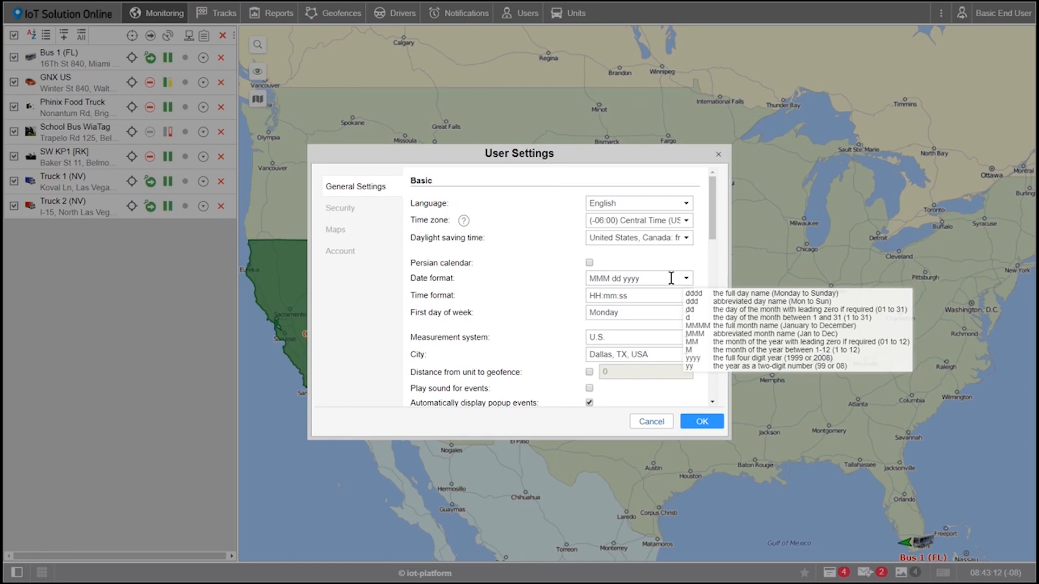
{"action": "left_click", "coordinate": [686, 296]}
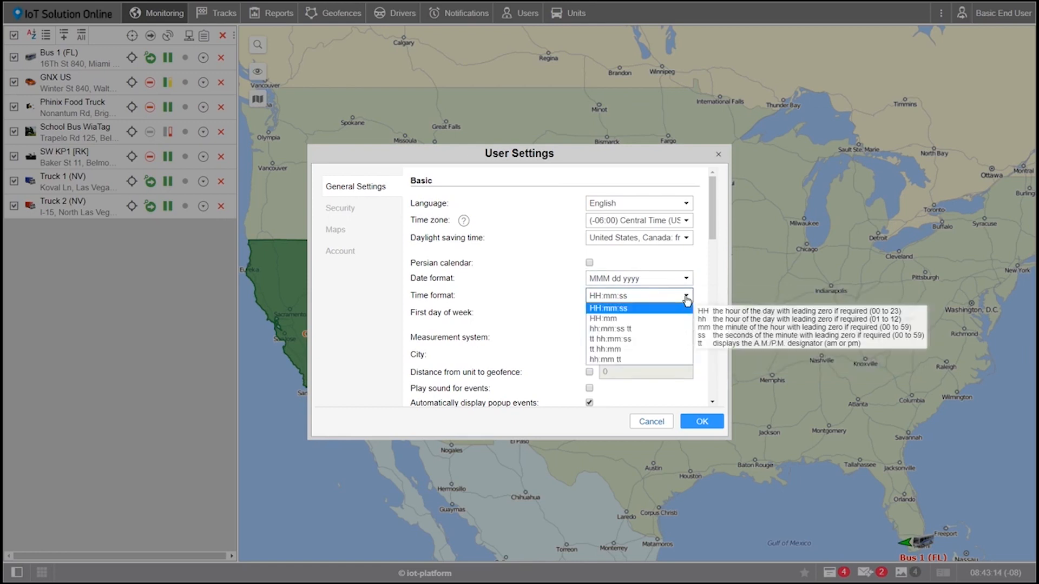
{"action": "mouse_move", "coordinate": [650, 330]}
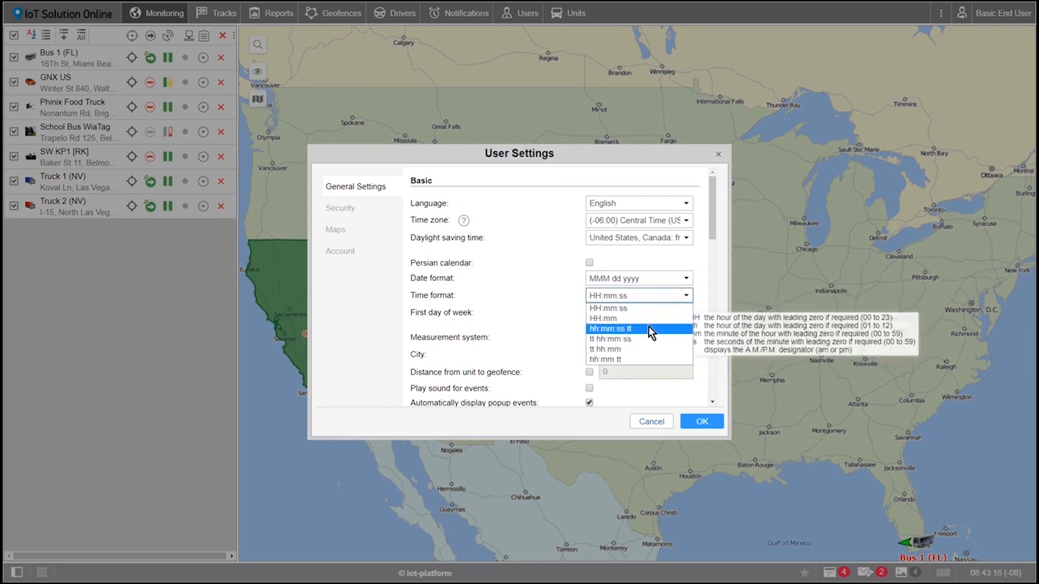
{"action": "mouse_move", "coordinate": [628, 340]}
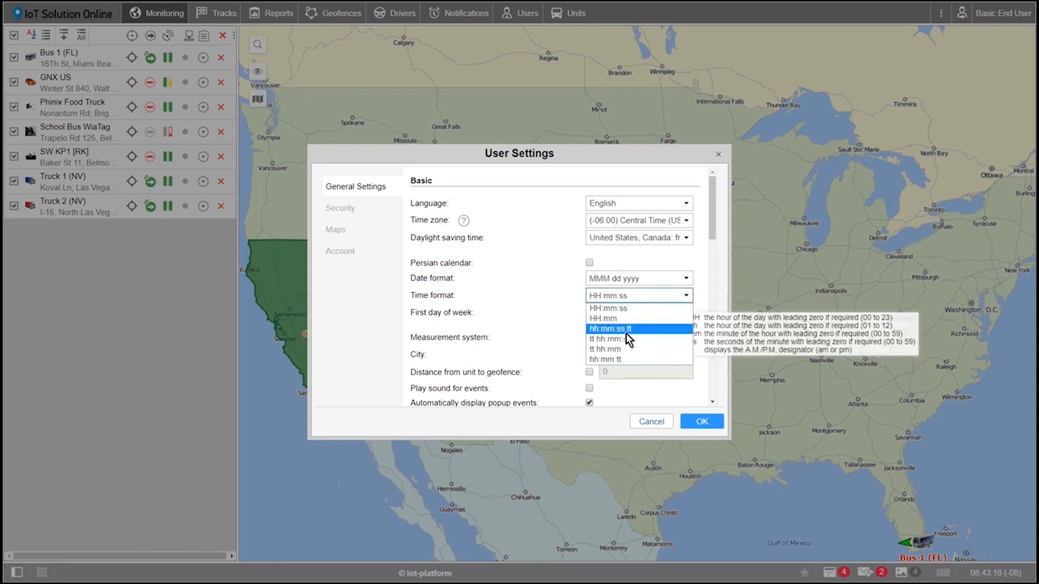
Use hh:mm:ss tt times, Sunday as first weekday, and U.S. measurement units
{"action": "left_click", "coordinate": [610, 329]}
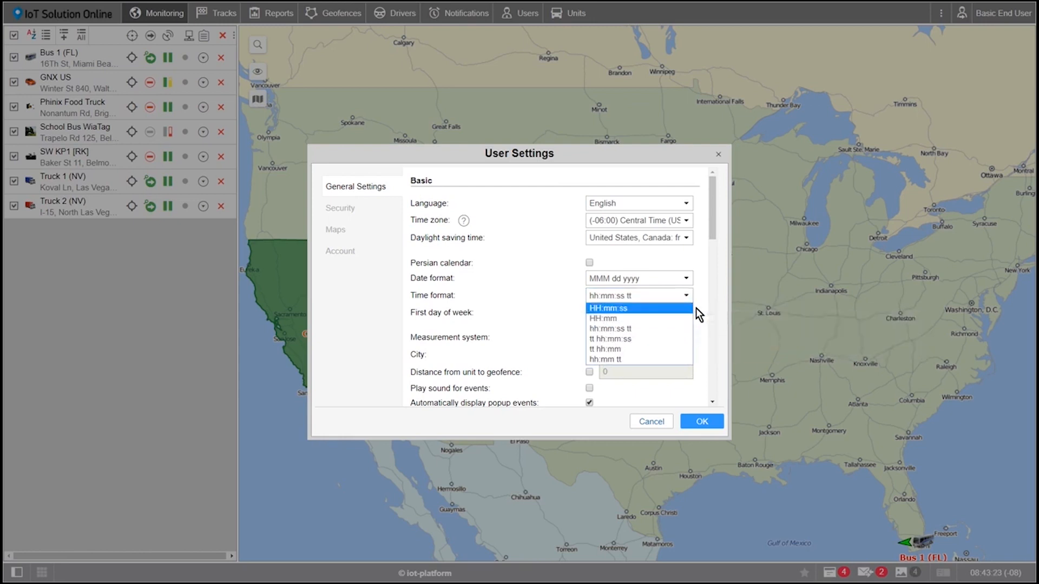
{"action": "left_click", "coordinate": [638, 313]}
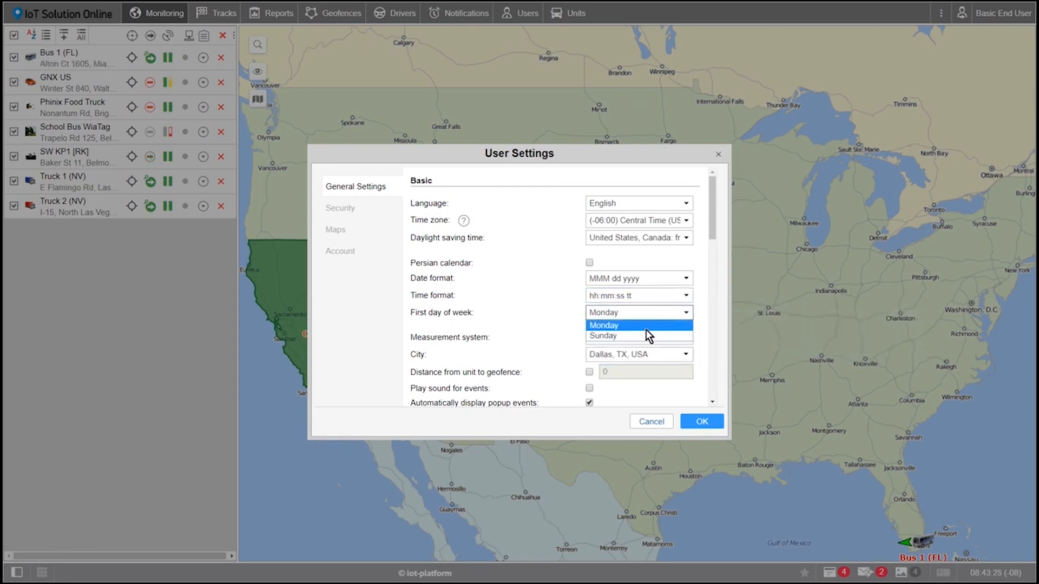
{"action": "left_click", "coordinate": [603, 336]}
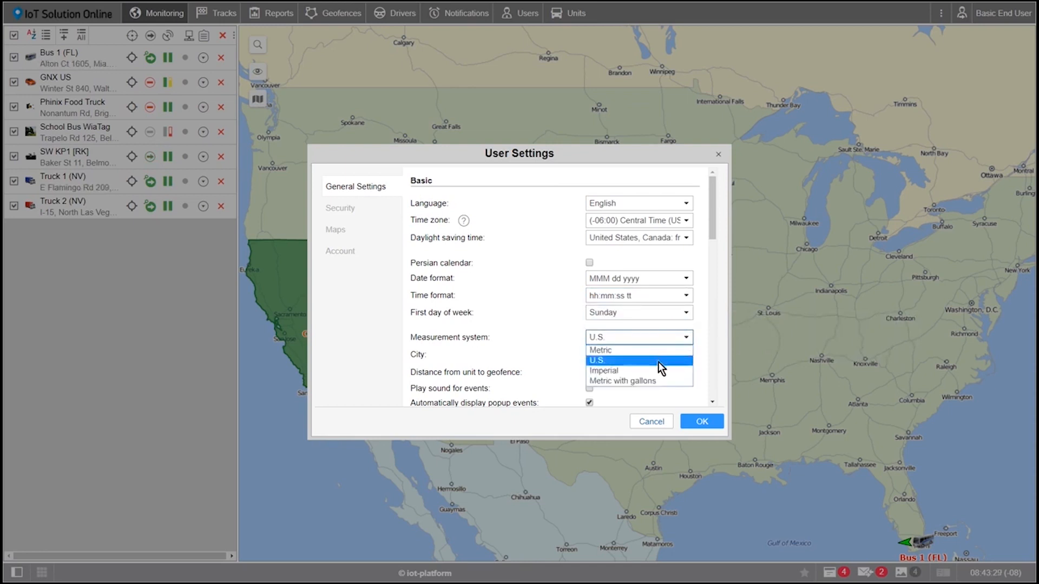
{"action": "left_click", "coordinate": [598, 360]}
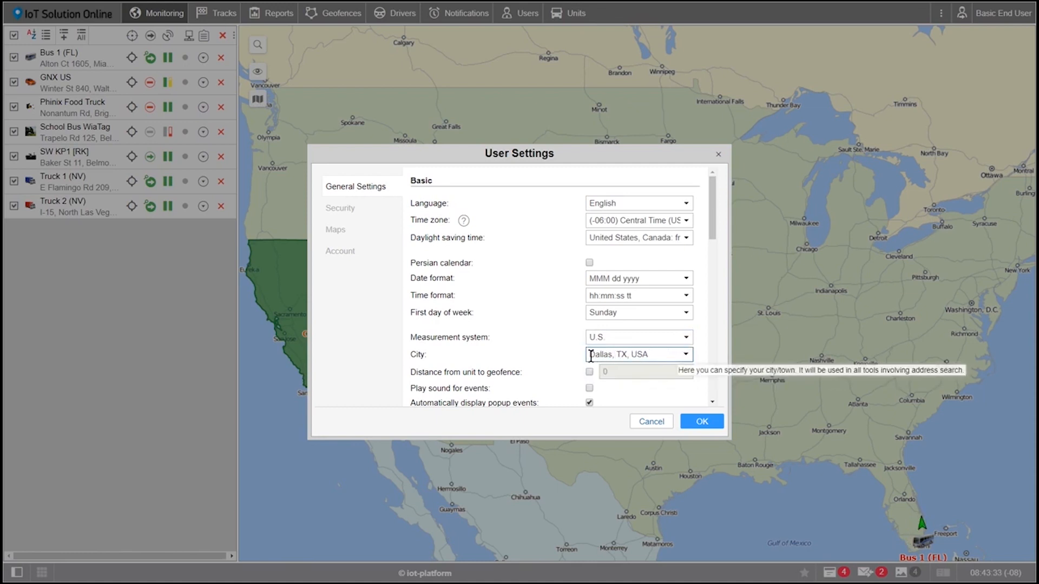
Set the home city to Dallas, TX, USA and view security settings
{"action": "left_click", "coordinate": [633, 354]}
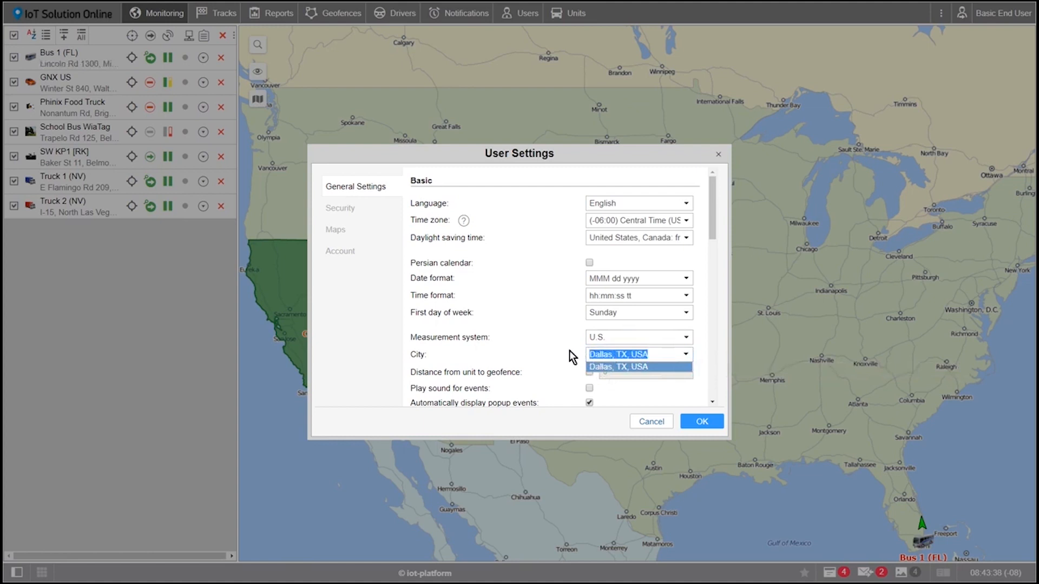
{"action": "left_click", "coordinate": [618, 367]}
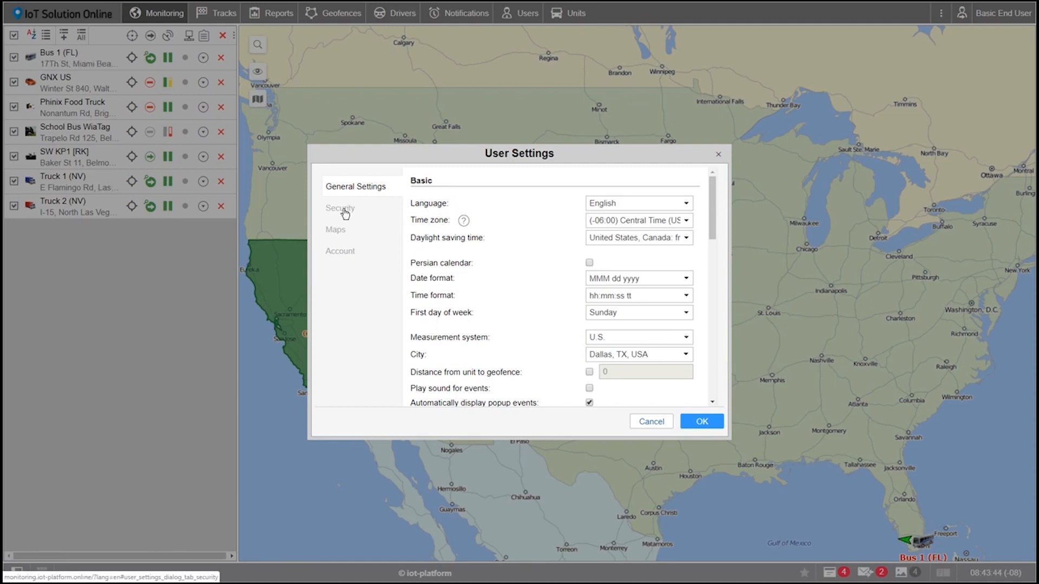
{"action": "left_click", "coordinate": [340, 208]}
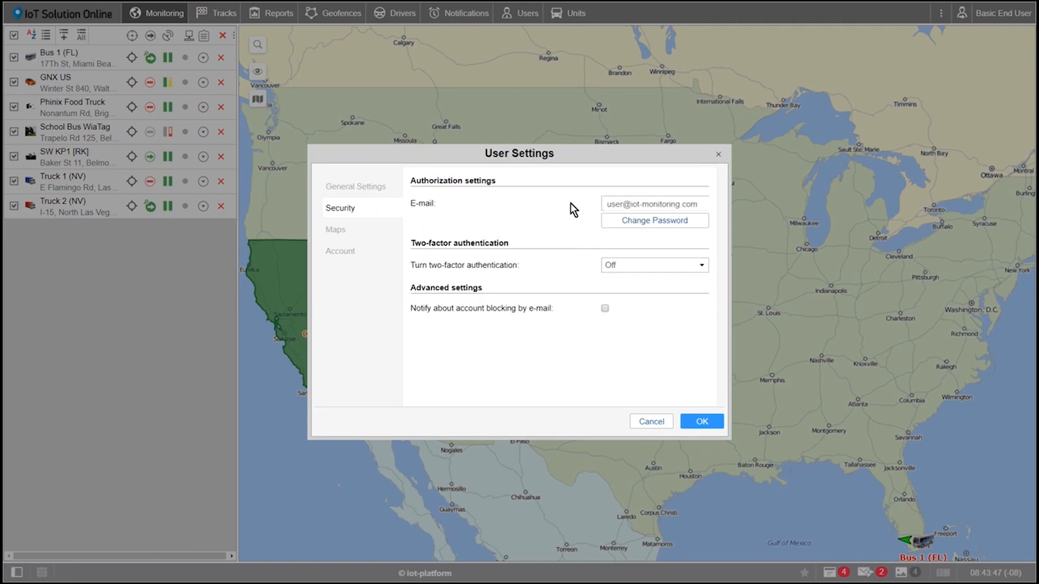
{"action": "mouse_move", "coordinate": [624, 211]}
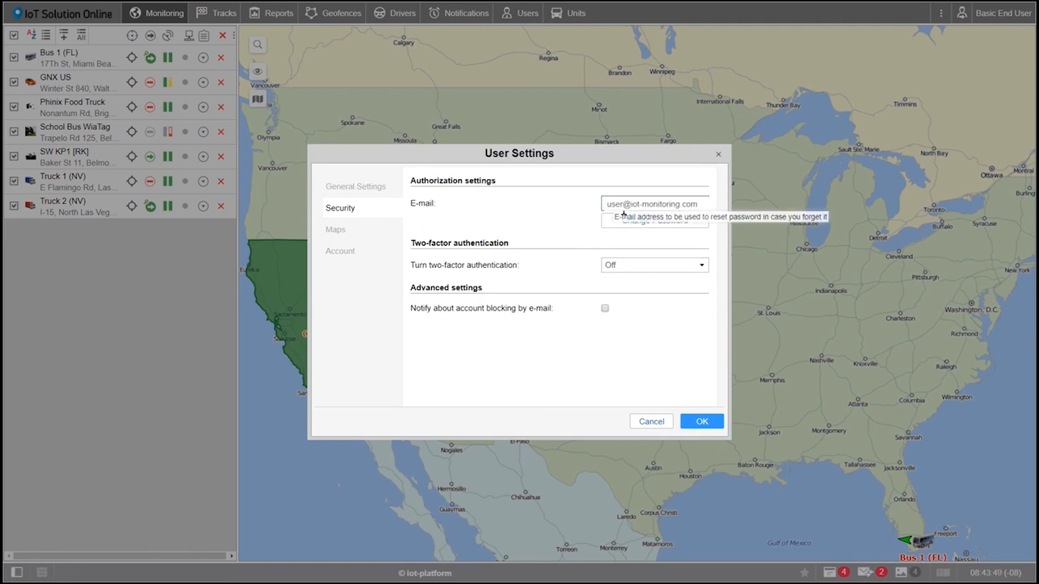
{"action": "mouse_move", "coordinate": [501, 223]}
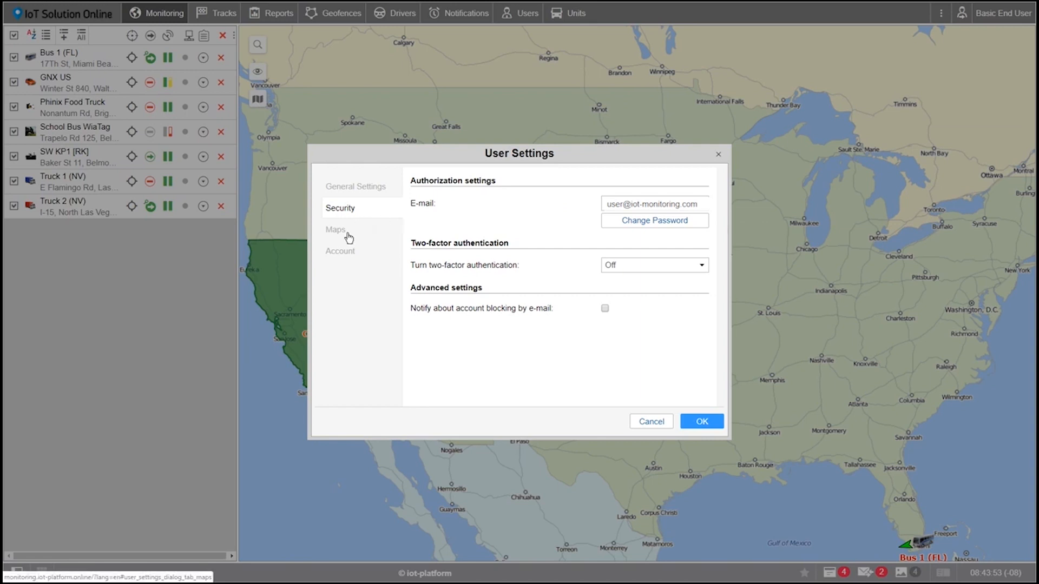
In Maps settings, move House above Street, uncheck Country, and check Bing
{"action": "left_click", "coordinate": [335, 230]}
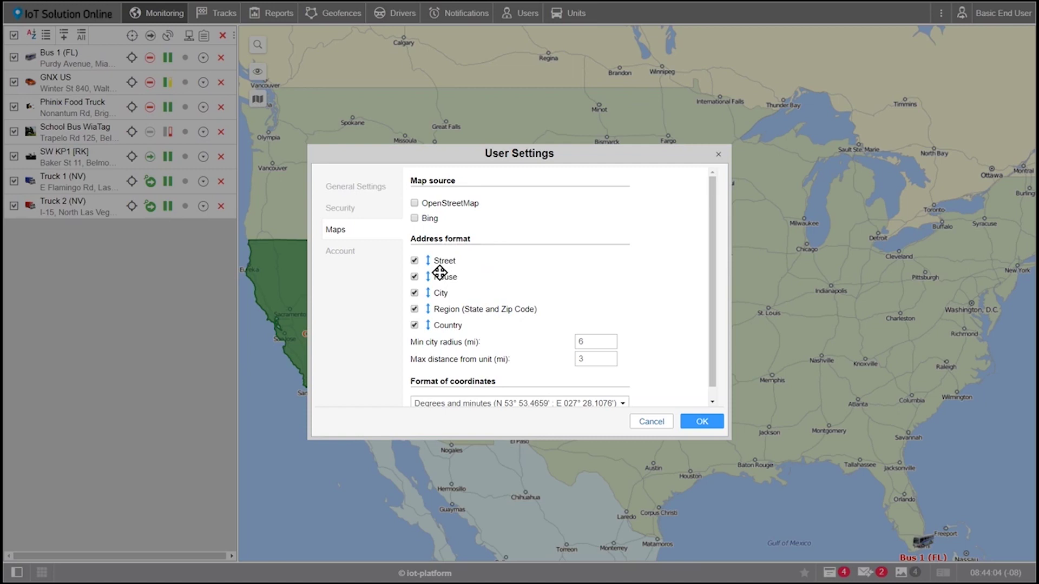
{"action": "scroll", "scroll_direction": "down", "scroll_amount": 3}
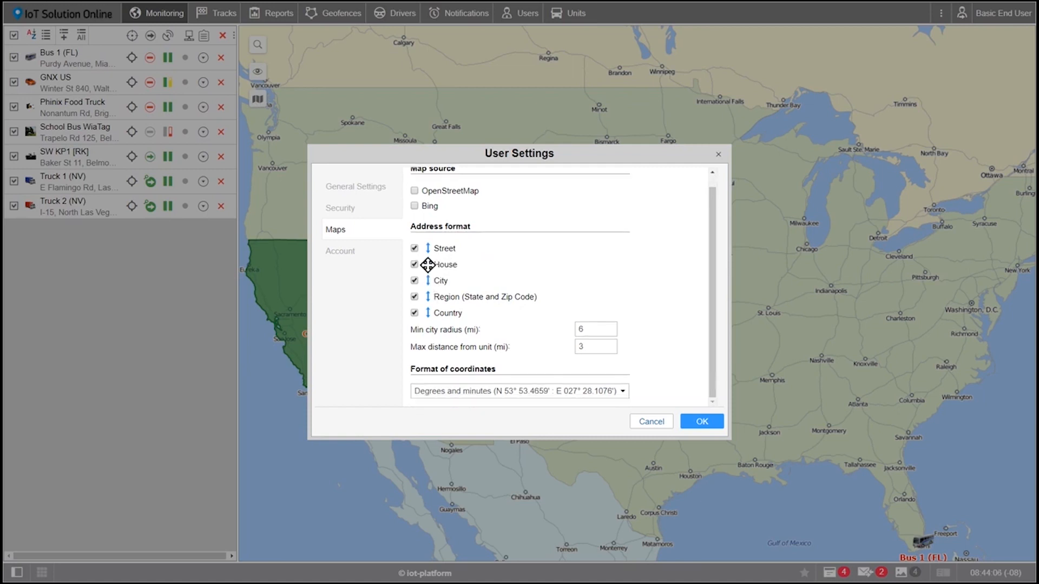
{"action": "mouse_move", "coordinate": [426, 266]}
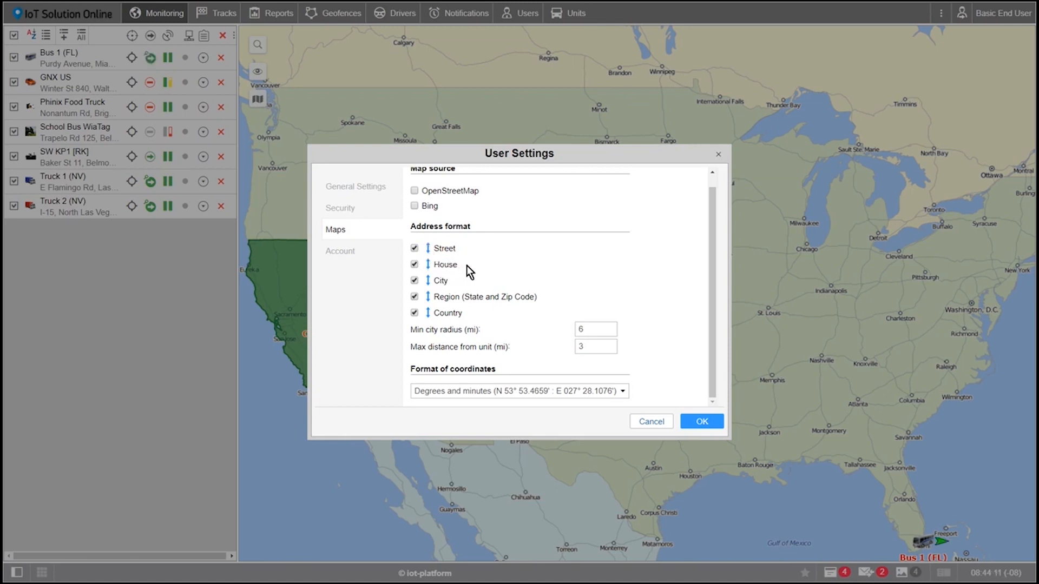
{"action": "left_click_drag", "start_coordinate": [428, 264], "coordinate": [428, 248]}
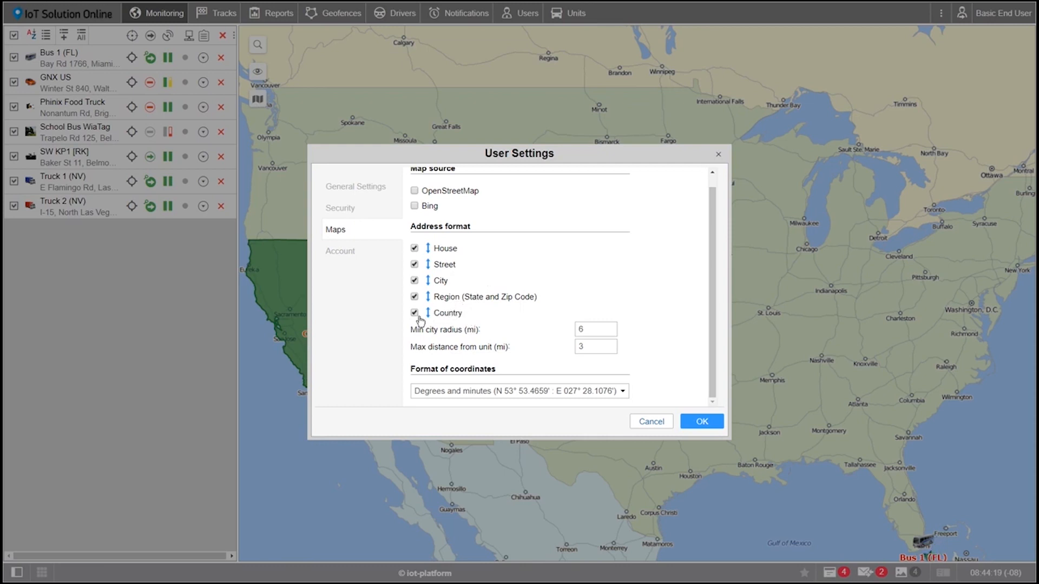
{"action": "left_click", "coordinate": [415, 313]}
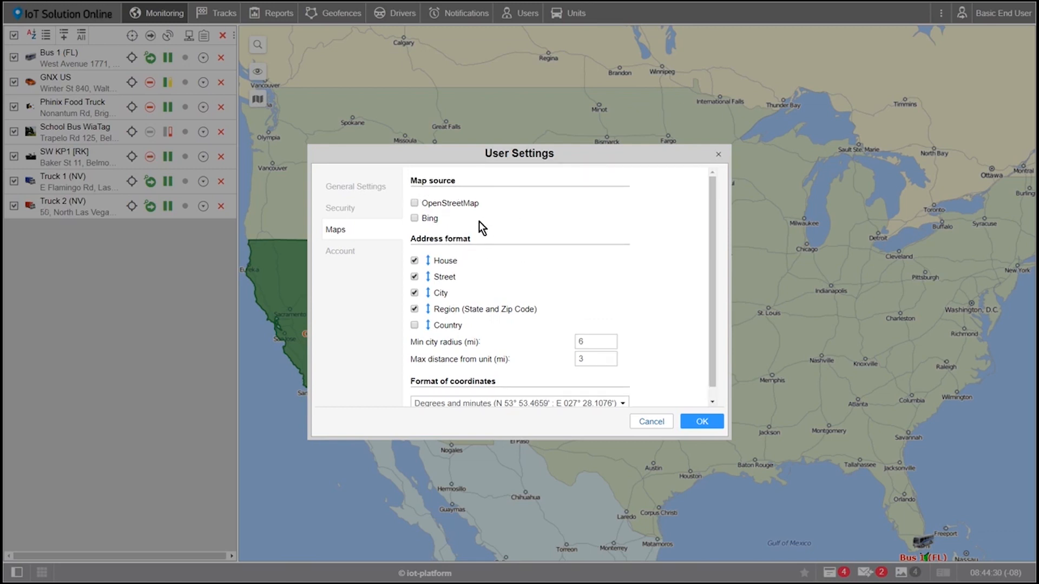
{"action": "left_click", "coordinate": [414, 219]}
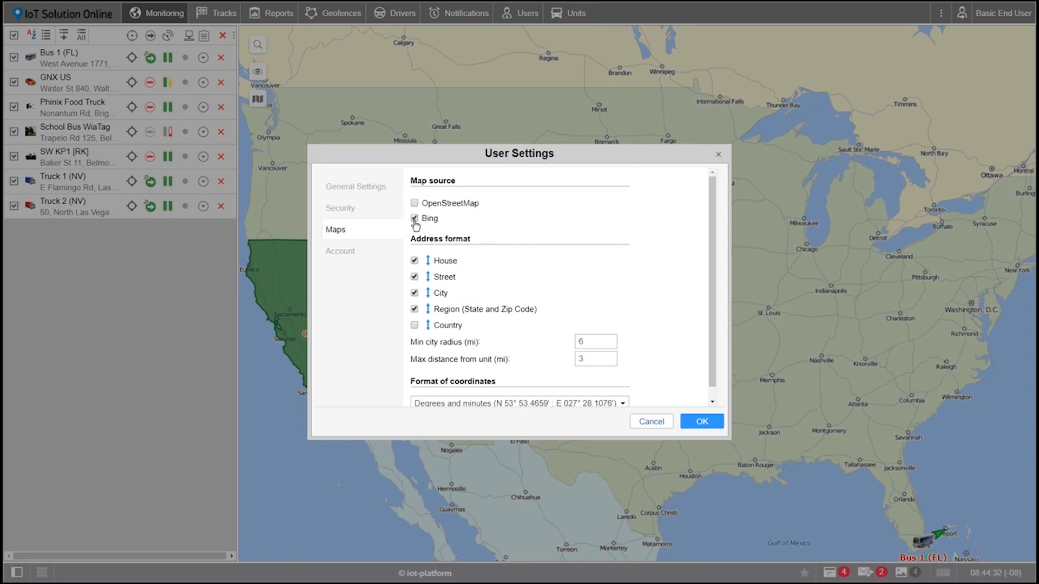
{"action": "left_click", "coordinate": [415, 218]}
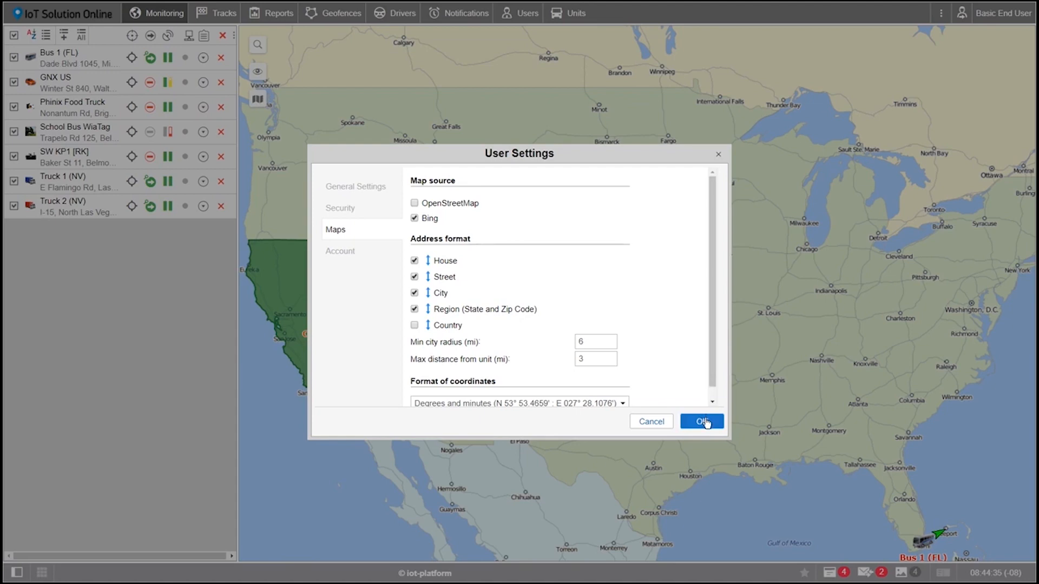
Save settings with OK, then enable Bing Traffic and select Bing Road
{"action": "left_click", "coordinate": [702, 421]}
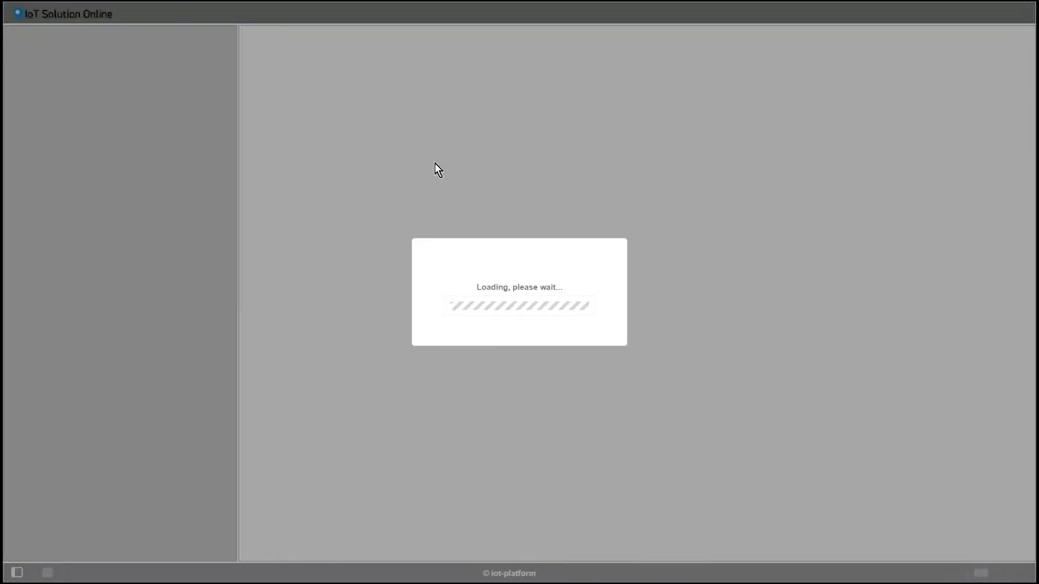
{"action": "mouse_move", "coordinate": [261, 101]}
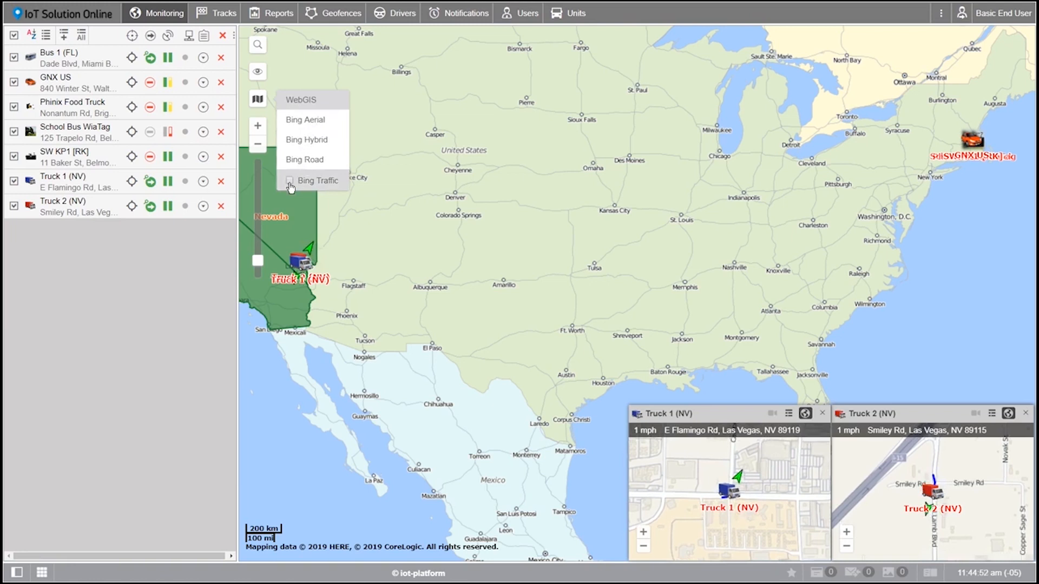
{"action": "left_click", "coordinate": [290, 180]}
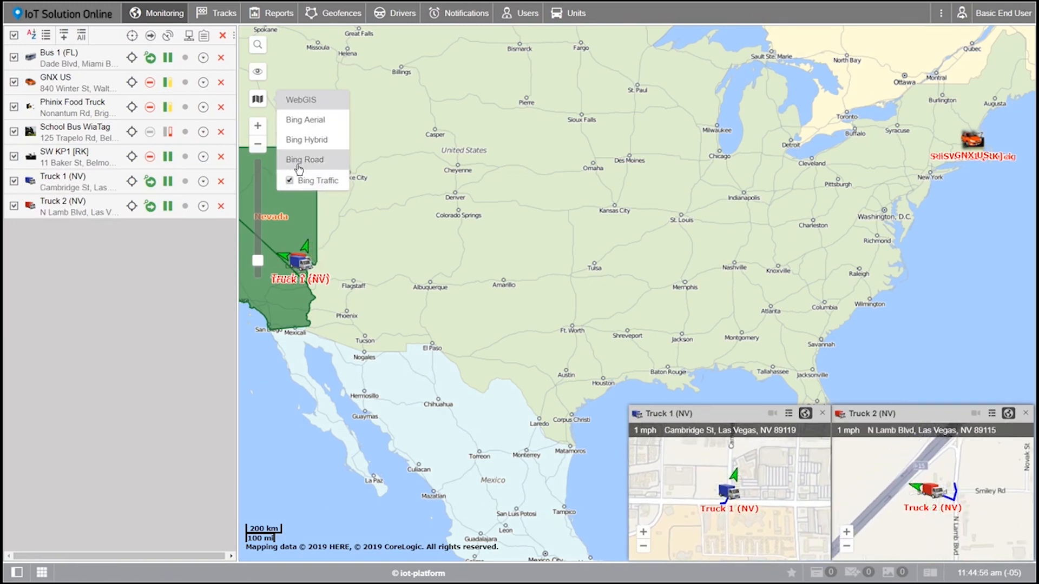
{"action": "left_click", "coordinate": [305, 159]}
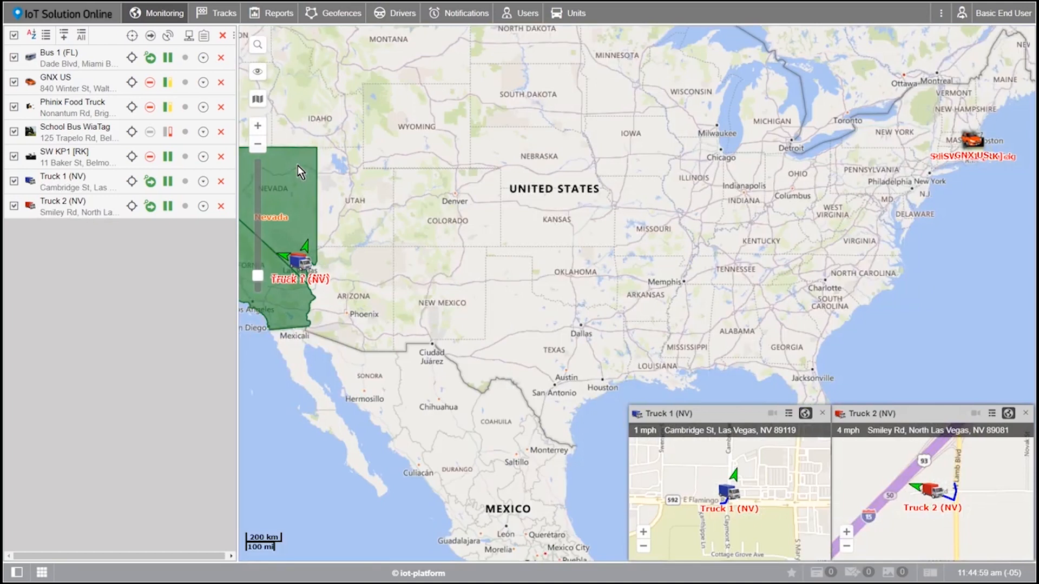
{"action": "left_click", "coordinate": [257, 44]}
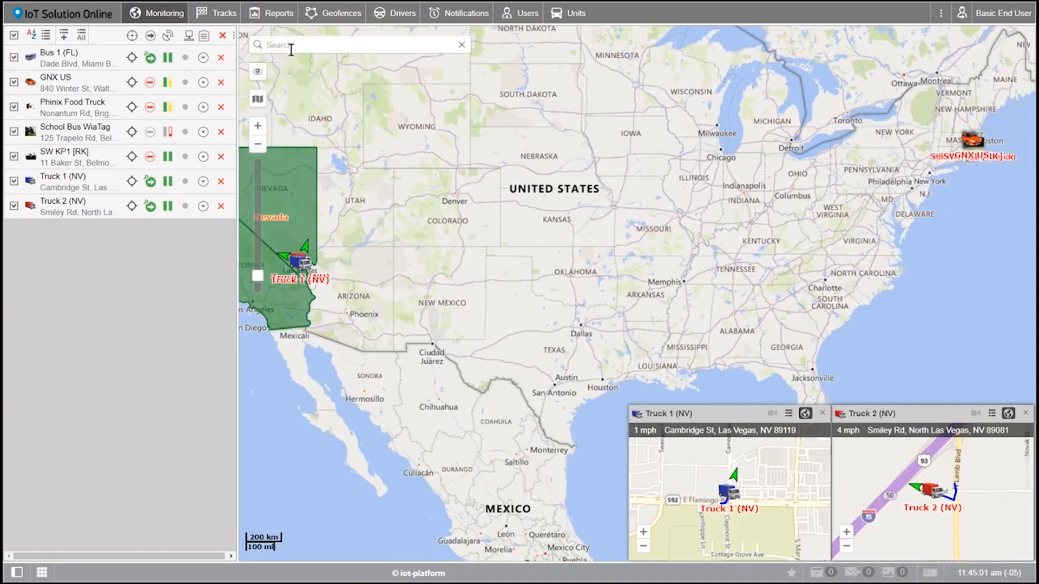
{"action": "type", "text": "1408"}
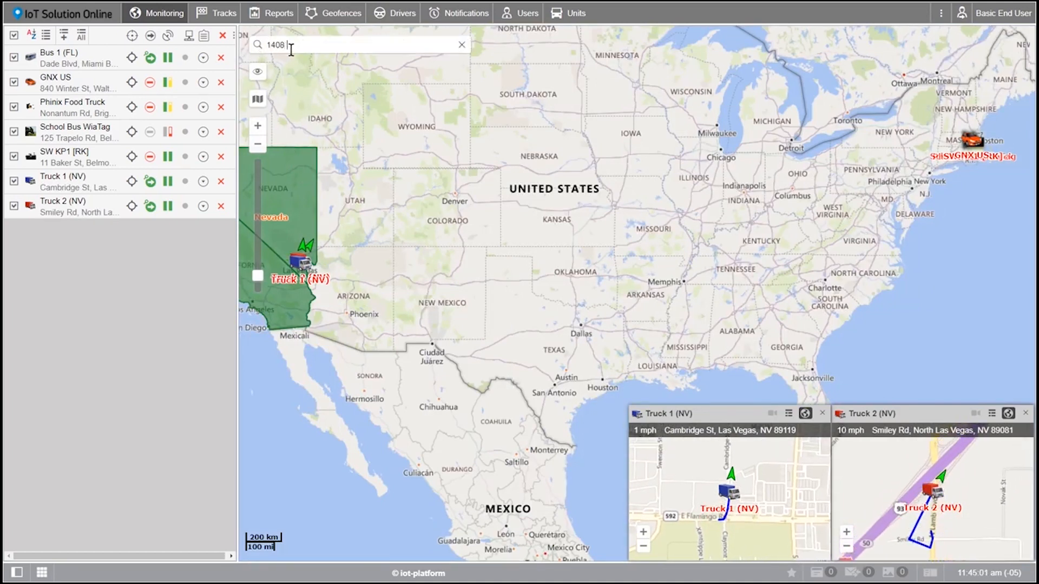
{"action": "type", "text": "Nutmeg"}
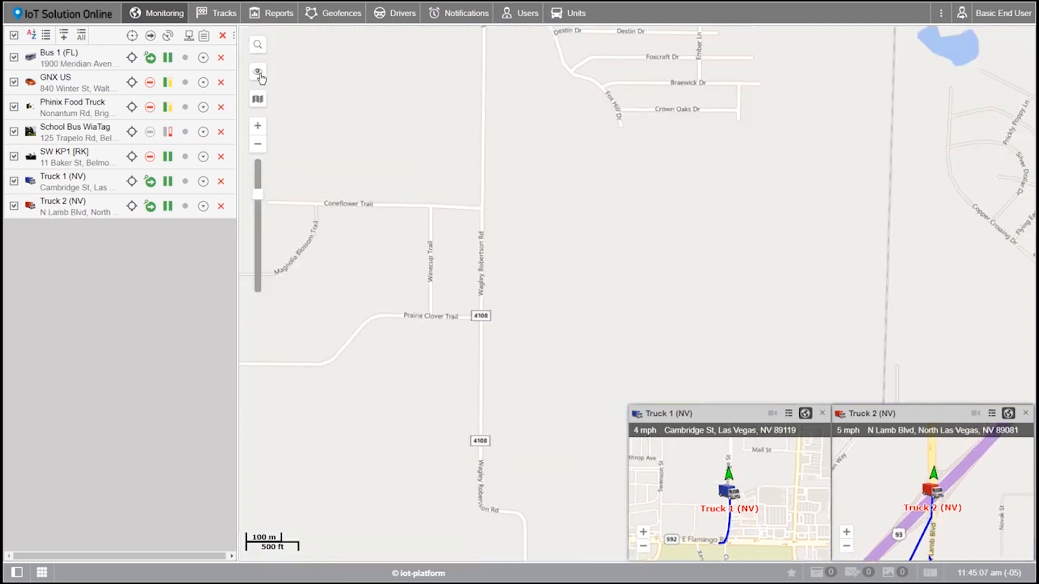
{"action": "left_click", "coordinate": [257, 72]}
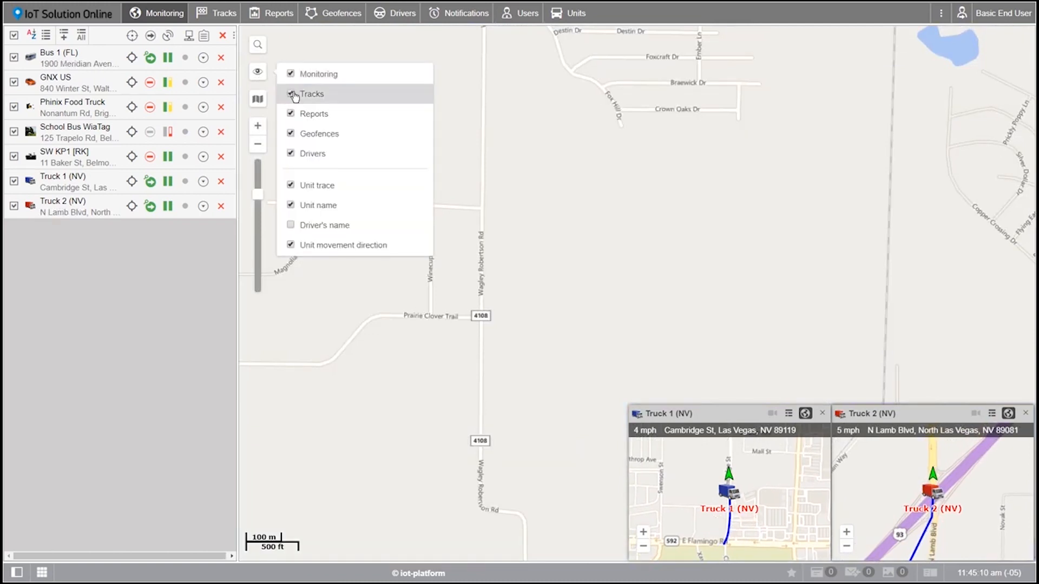
{"action": "left_click", "coordinate": [291, 74]}
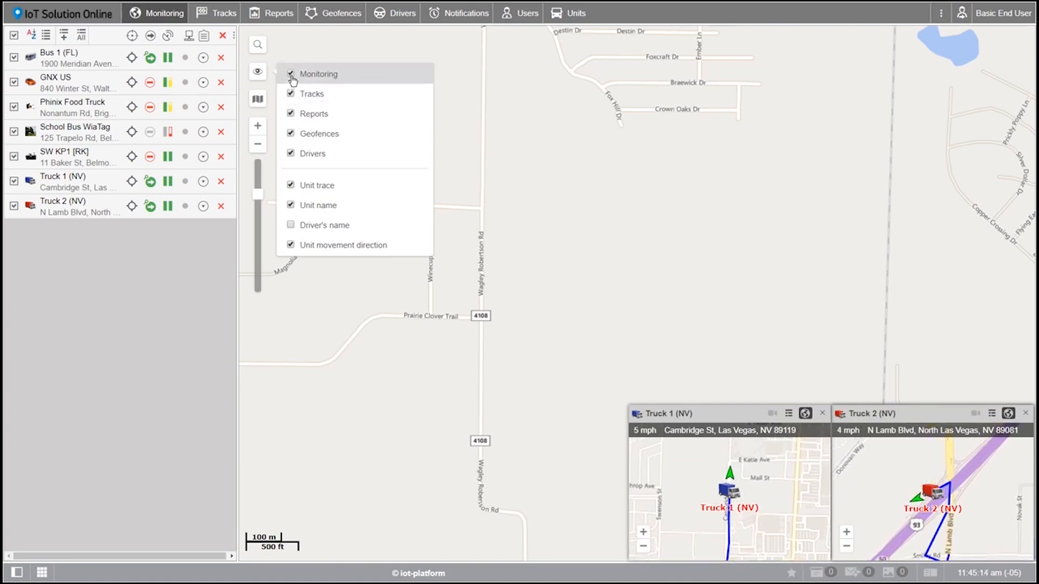
{"action": "mouse_move", "coordinate": [292, 95]}
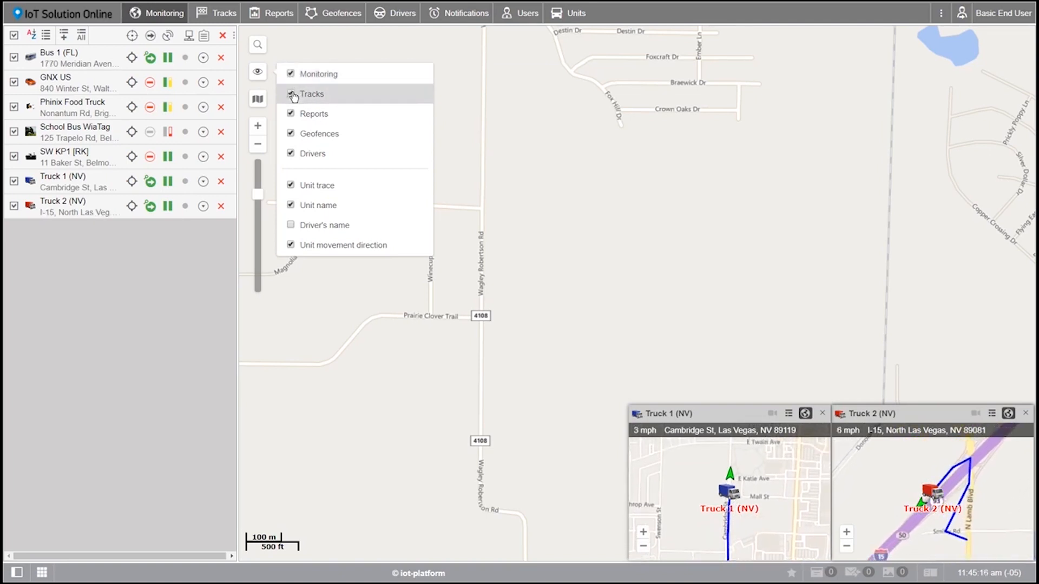
{"action": "left_click", "coordinate": [290, 73]}
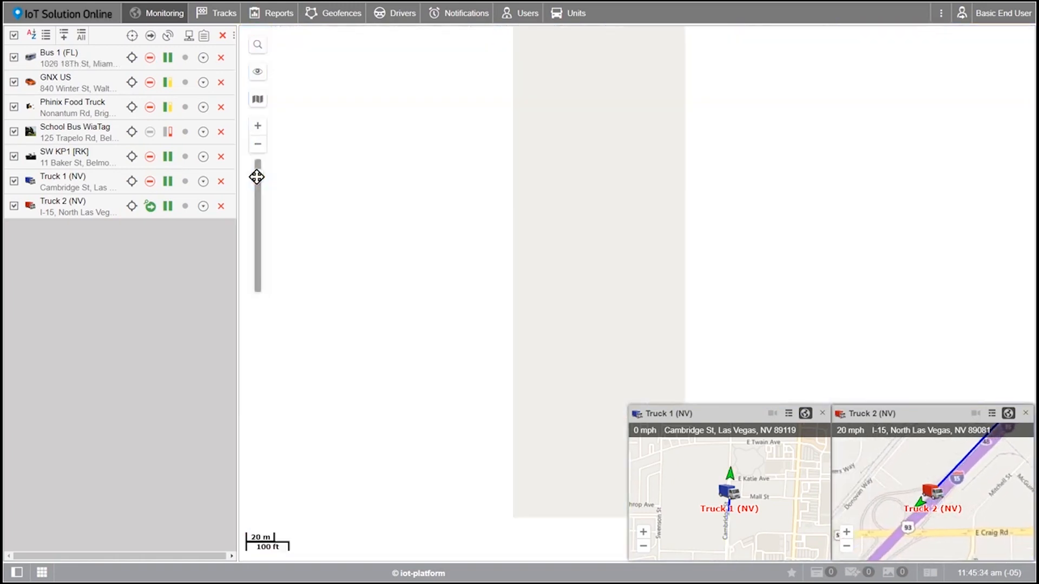
Zoom the map to Bus 1 (FL) using its locate icon in the unit list
{"action": "left_click", "coordinate": [53, 56]}
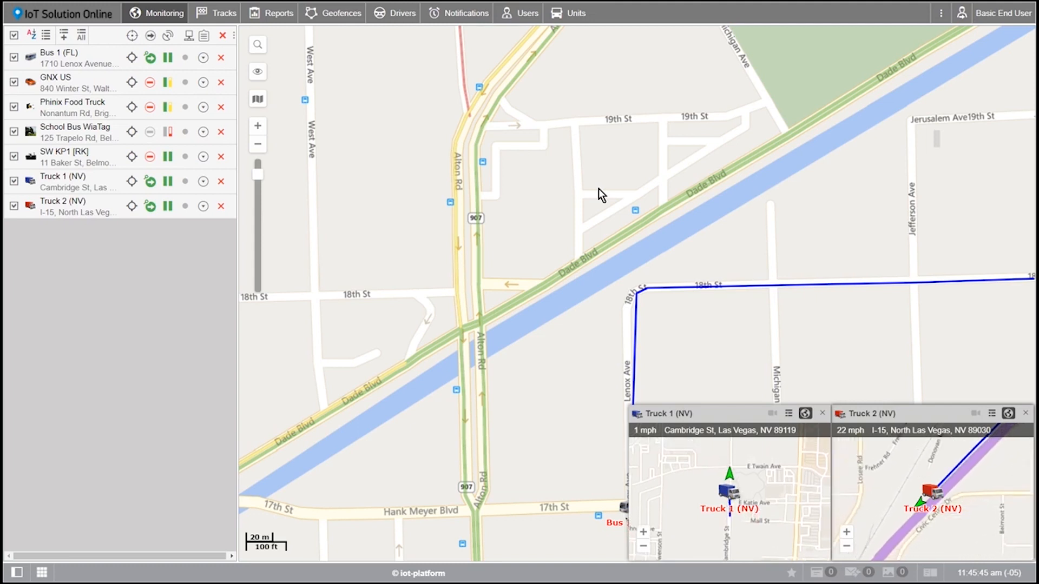
{"action": "mouse_move", "coordinate": [606, 233]}
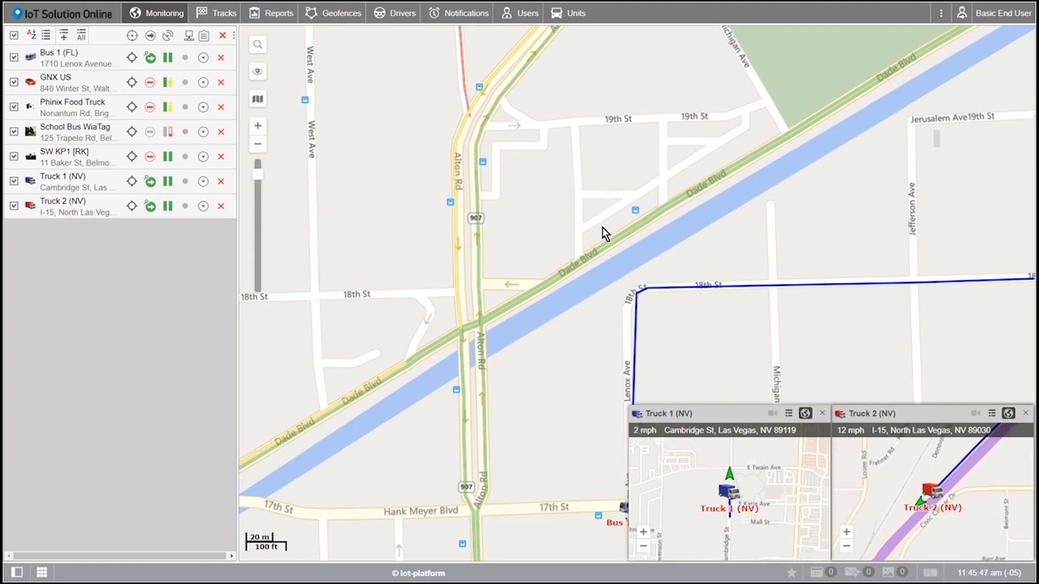